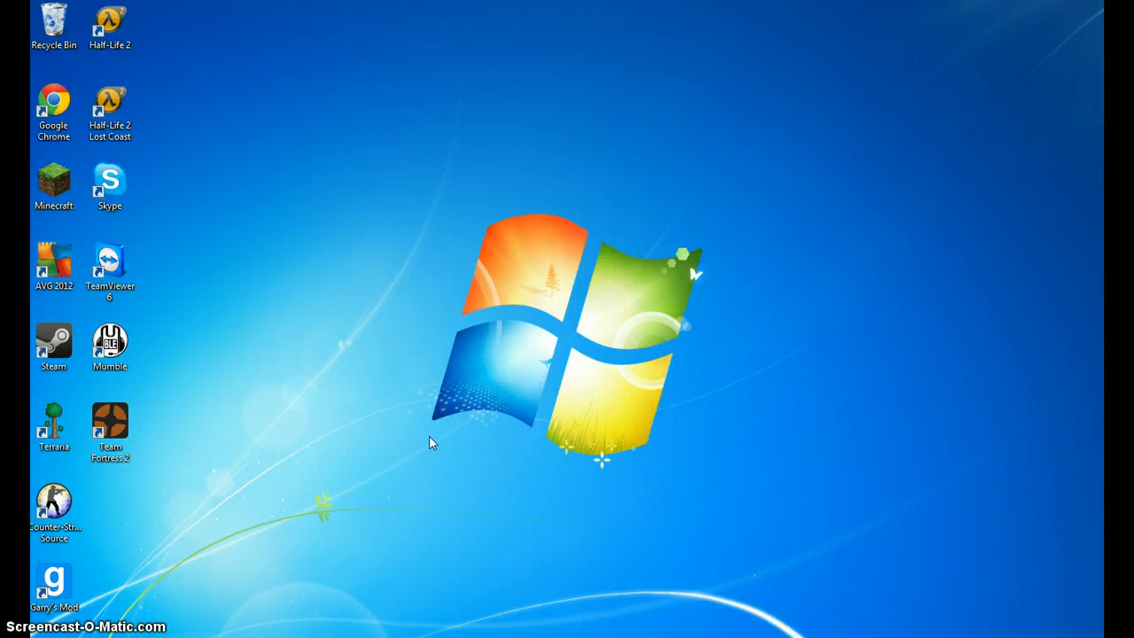
- Launch Chrome from the desktop and start entering 'mumble' in the address bar
click(110, 345)
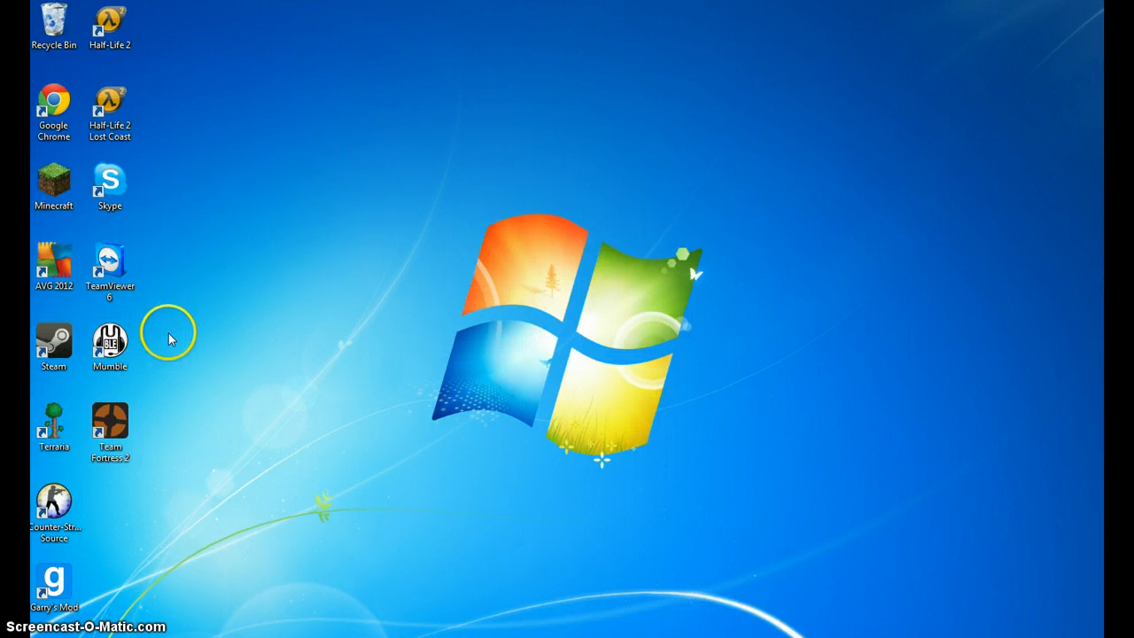
mouse_move(181, 333)
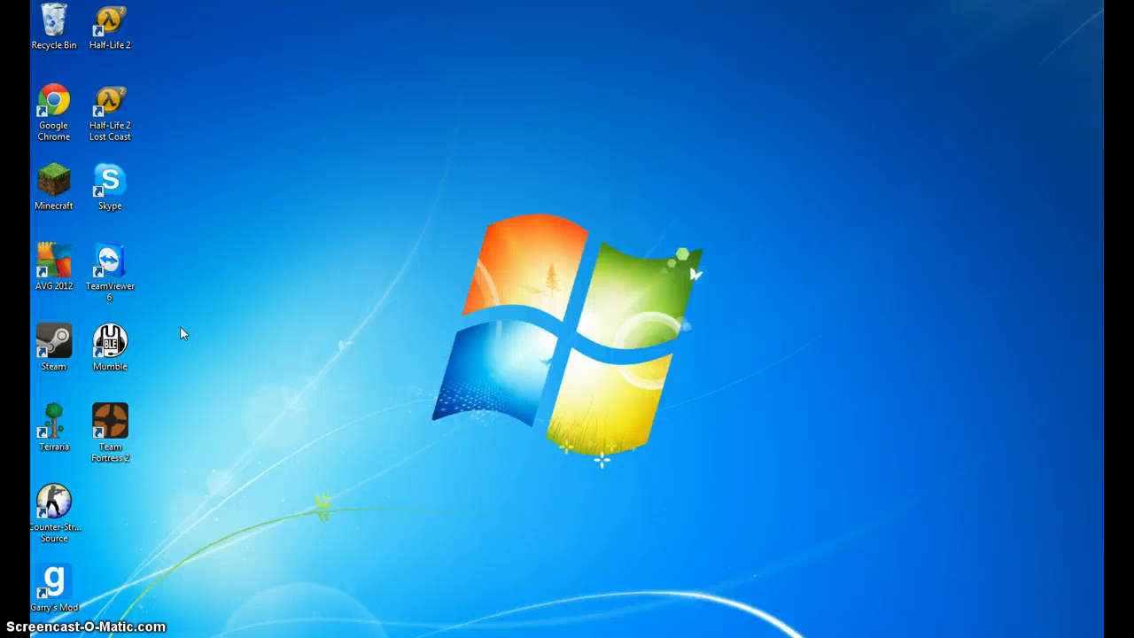
click(110, 346)
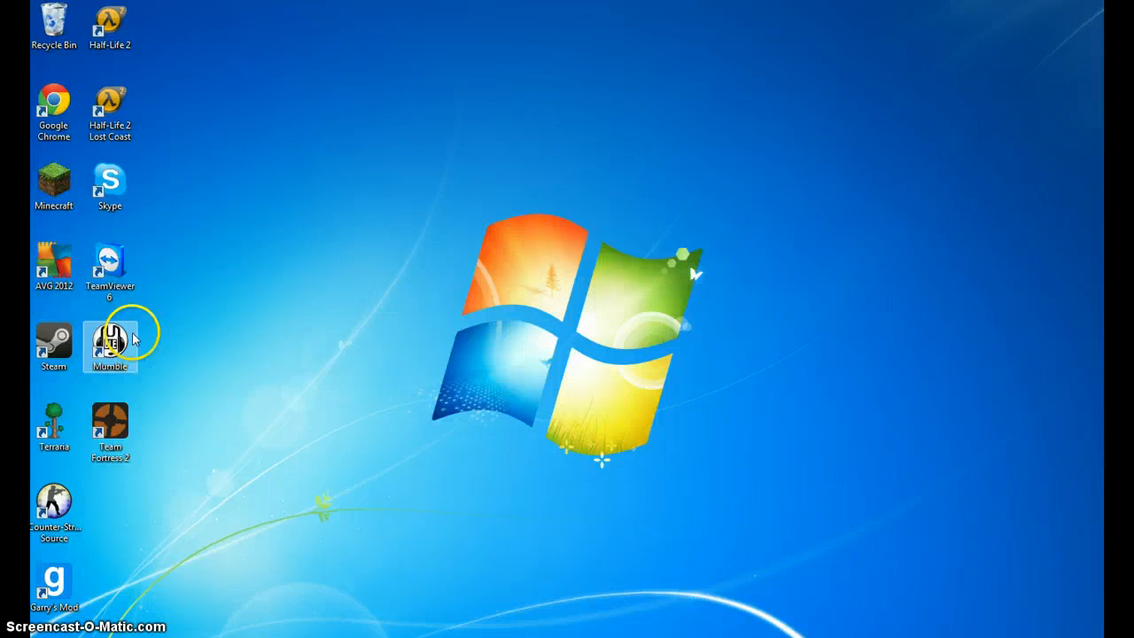
mouse_move(110, 340)
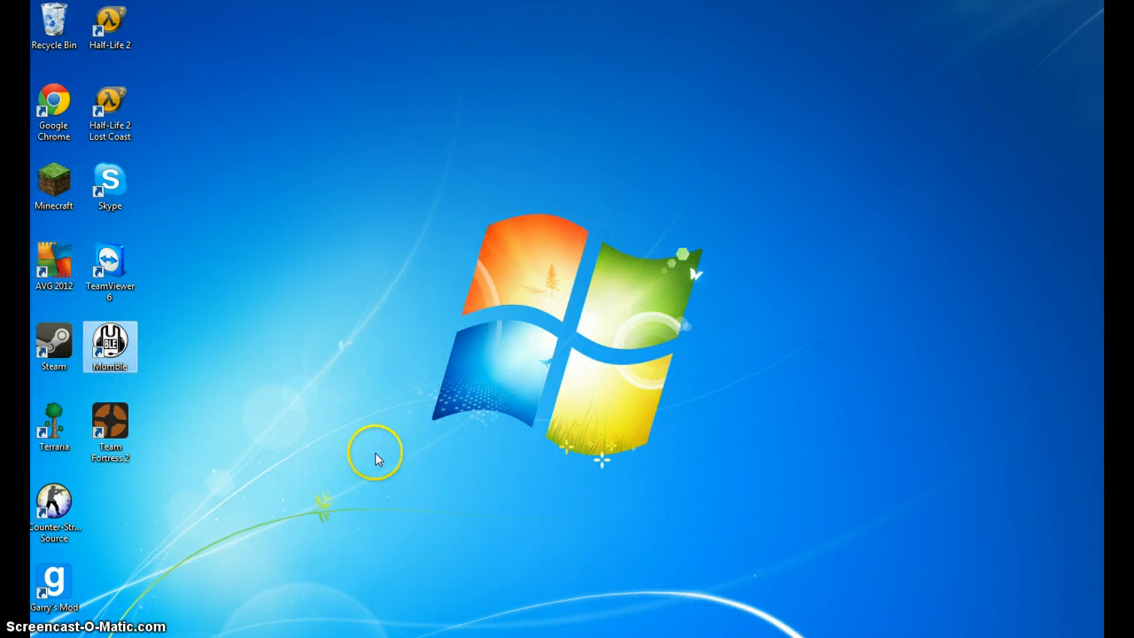
double_click(110, 346)
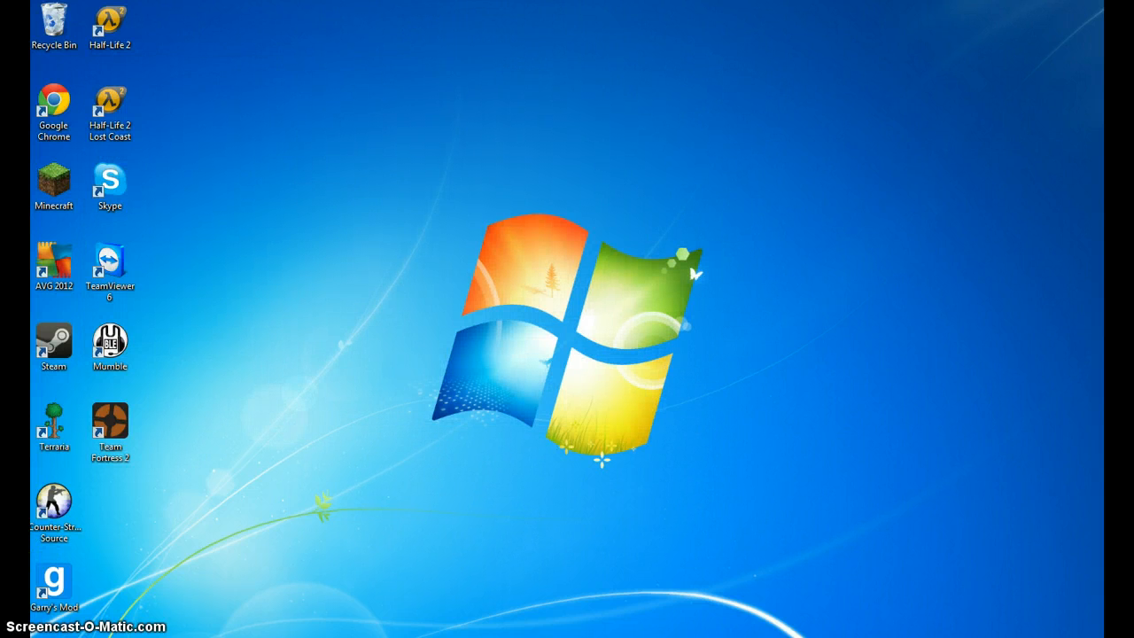
click(17, 629)
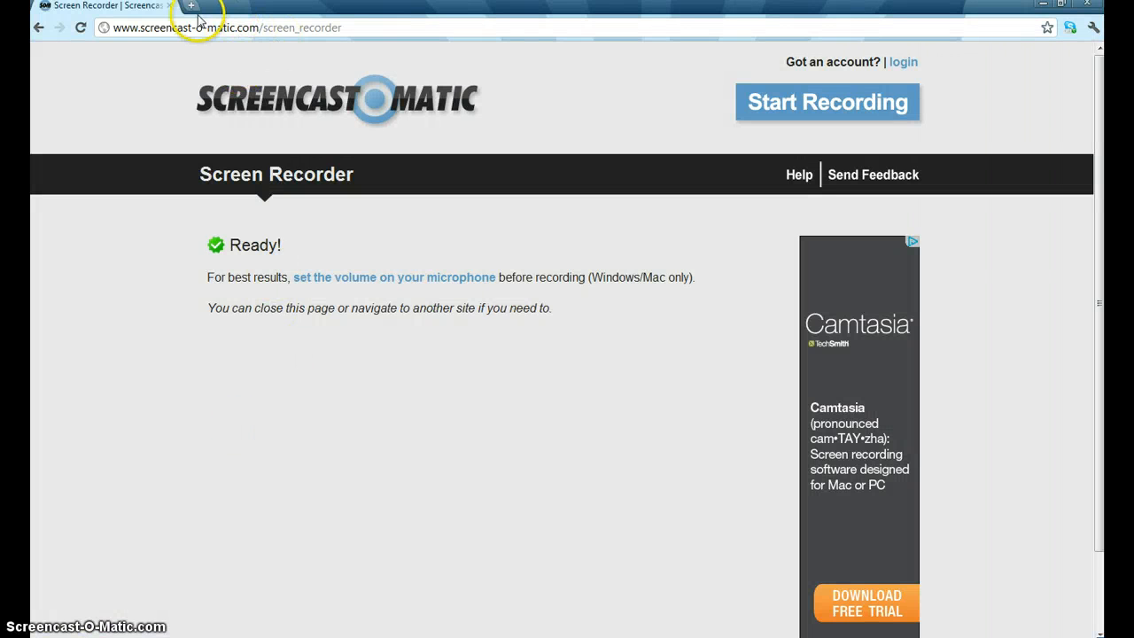
click(226, 29)
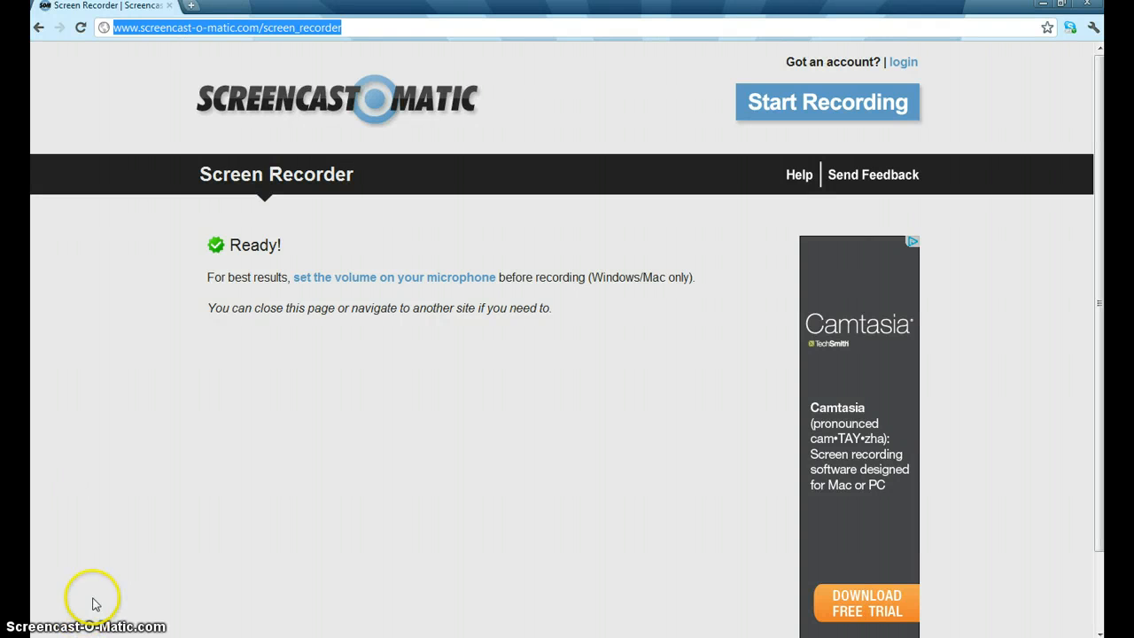
mouse_move(309, 64)
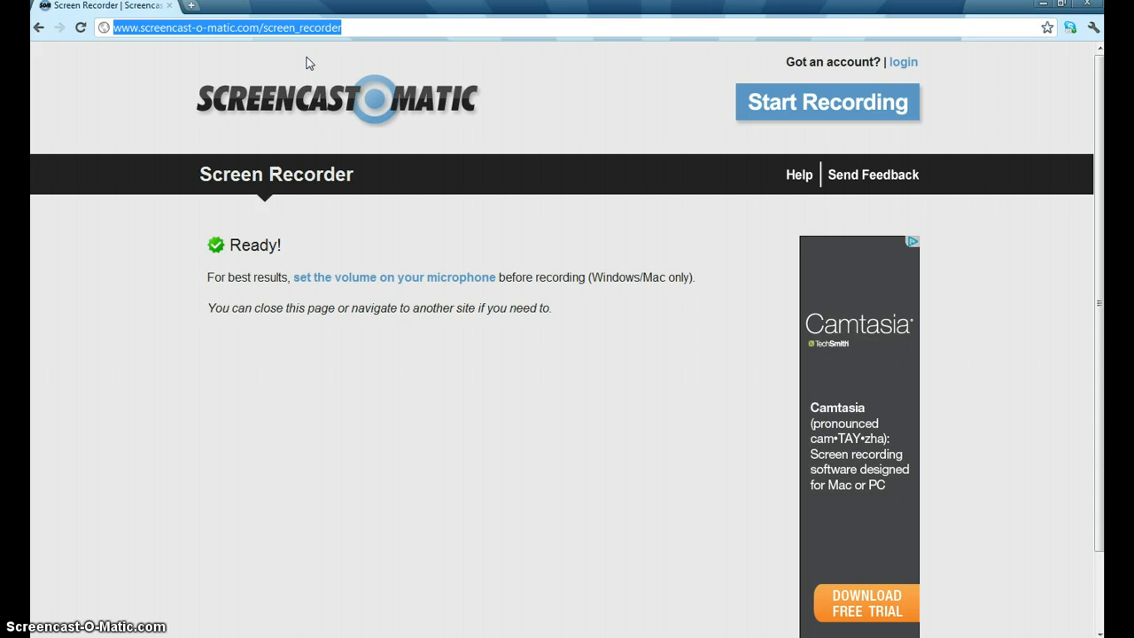
text(mumble.com)
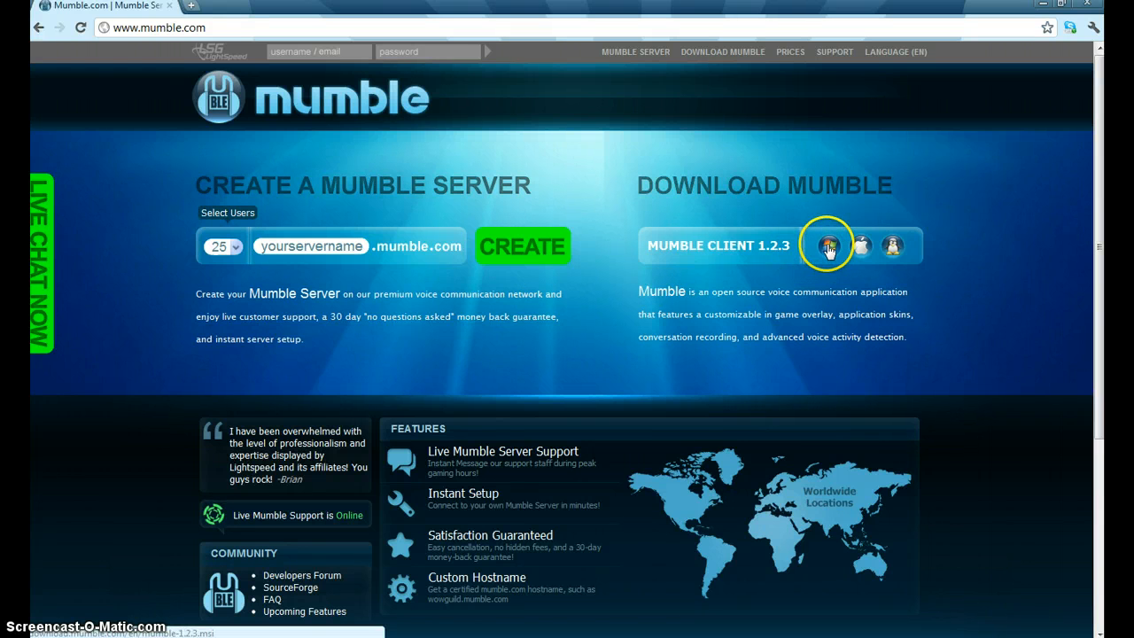
mouse_move(893, 244)
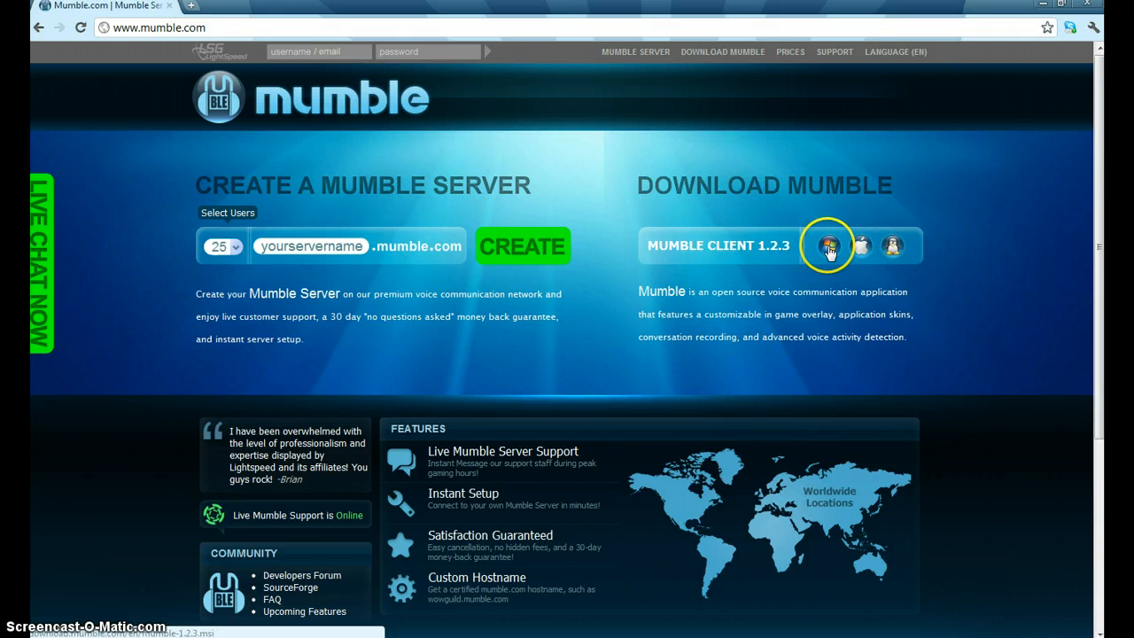
mouse_move(584, 386)
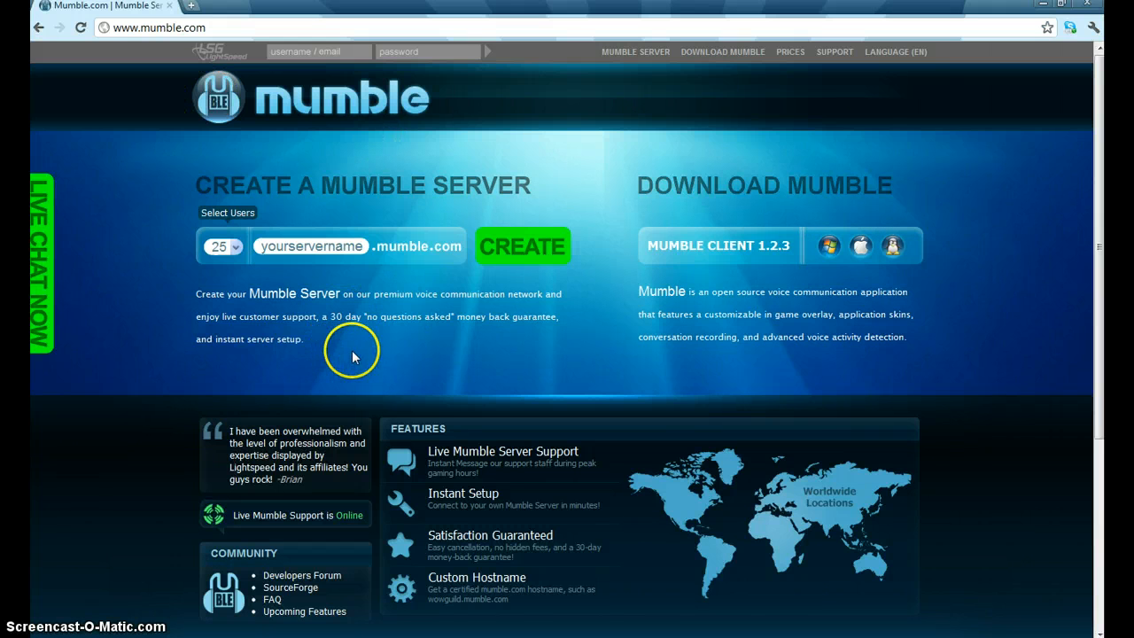
mouse_move(434, 358)
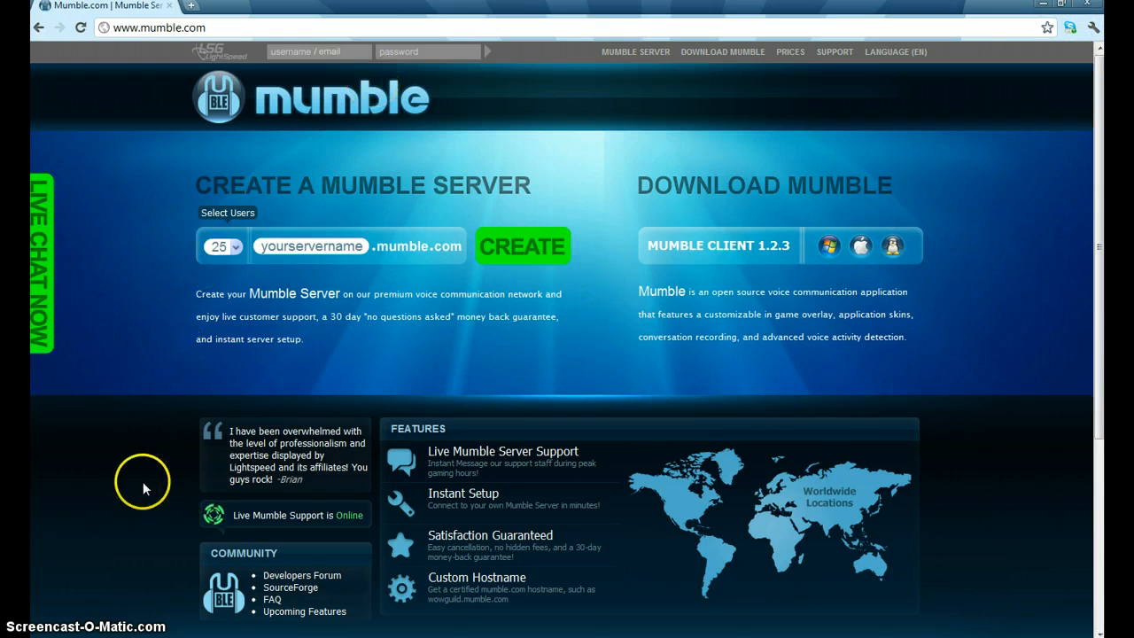
mouse_move(886, 102)
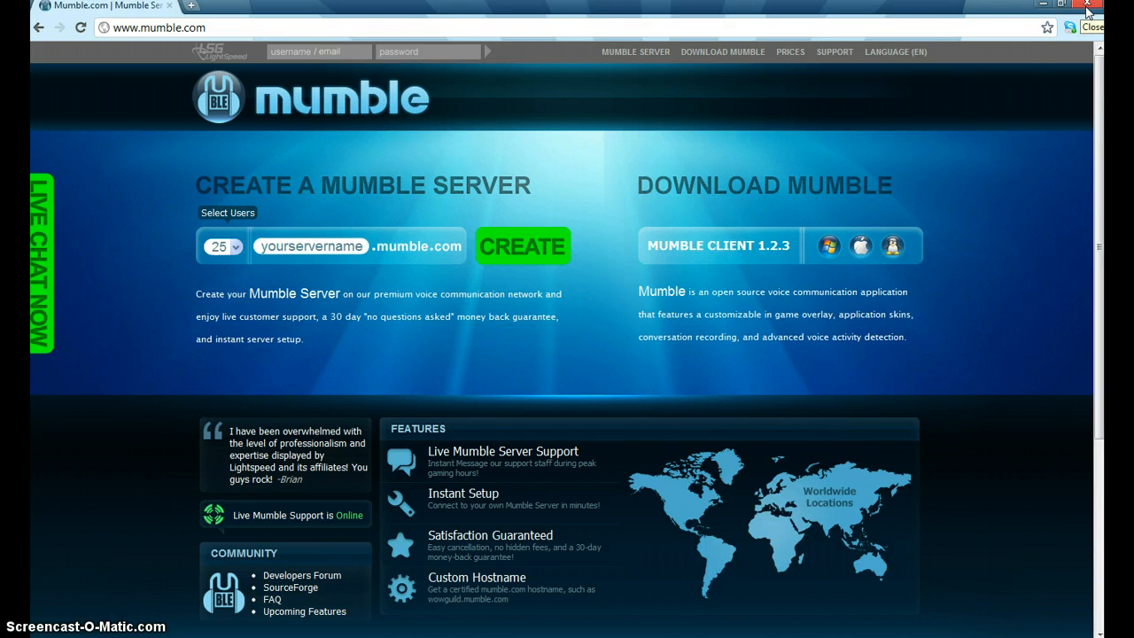
- Close Chrome and bring up the Start menu's installed programs
click(1088, 9)
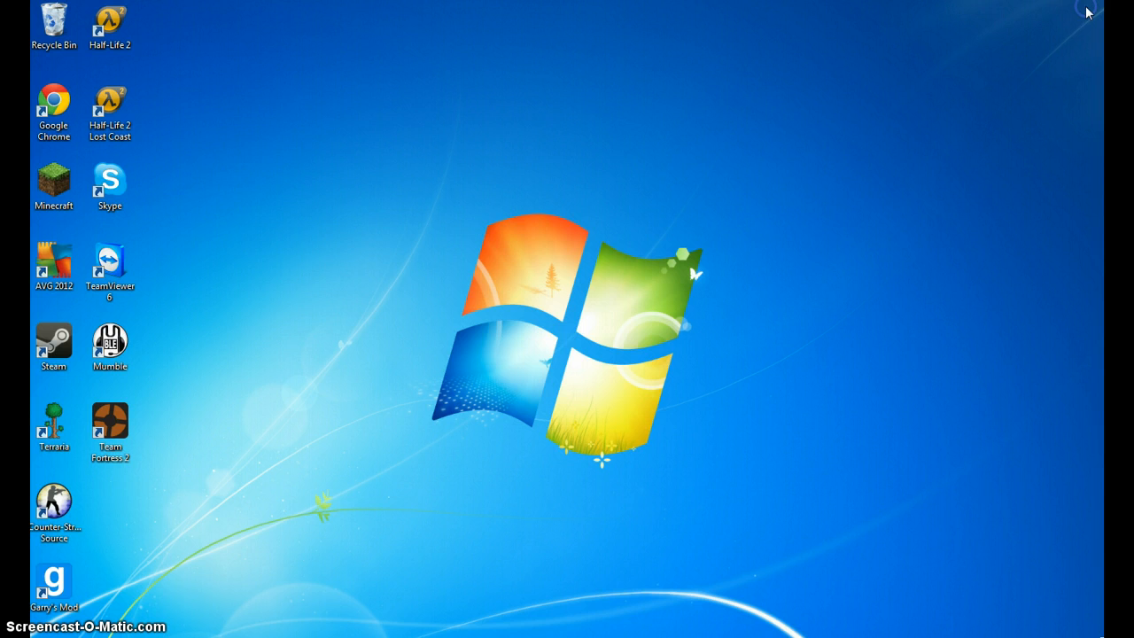
mouse_move(340, 354)
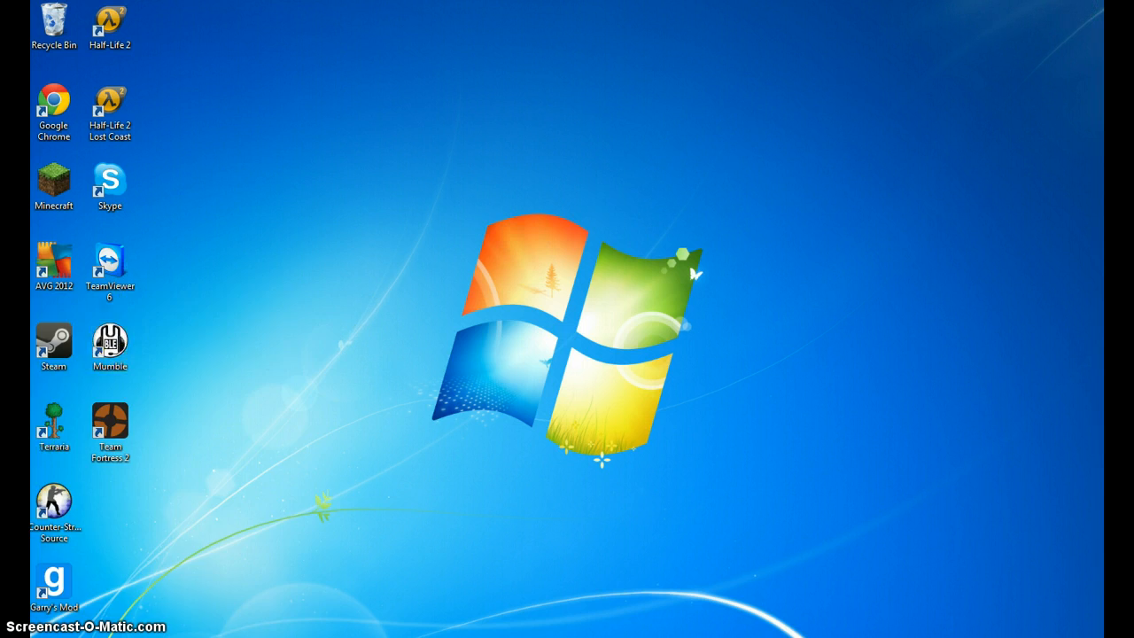
click(18, 630)
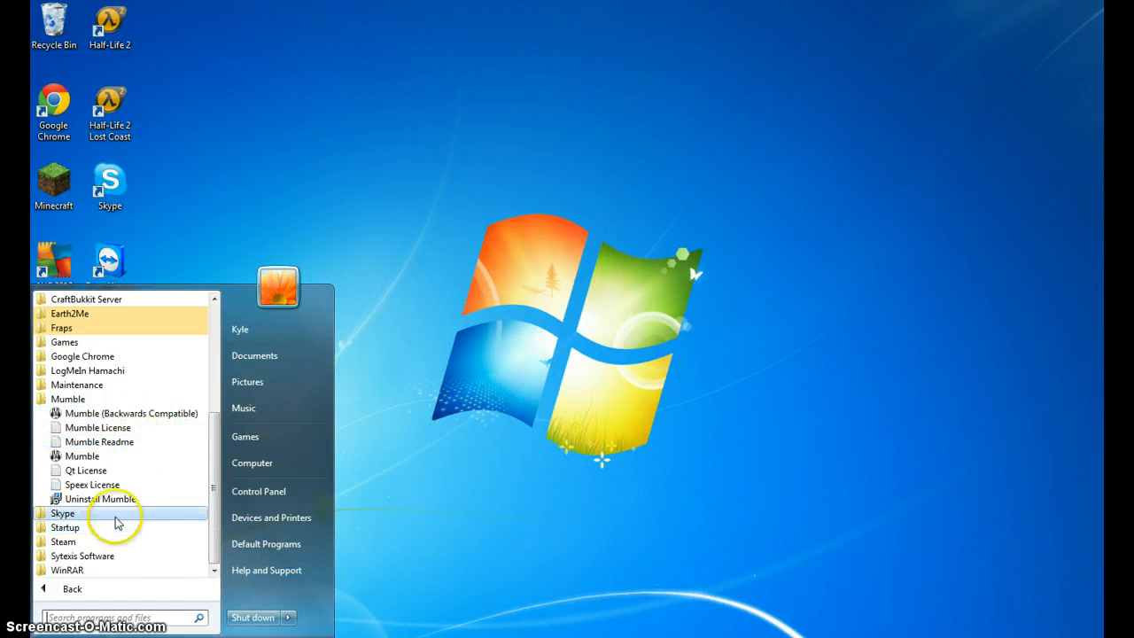
mouse_move(114, 469)
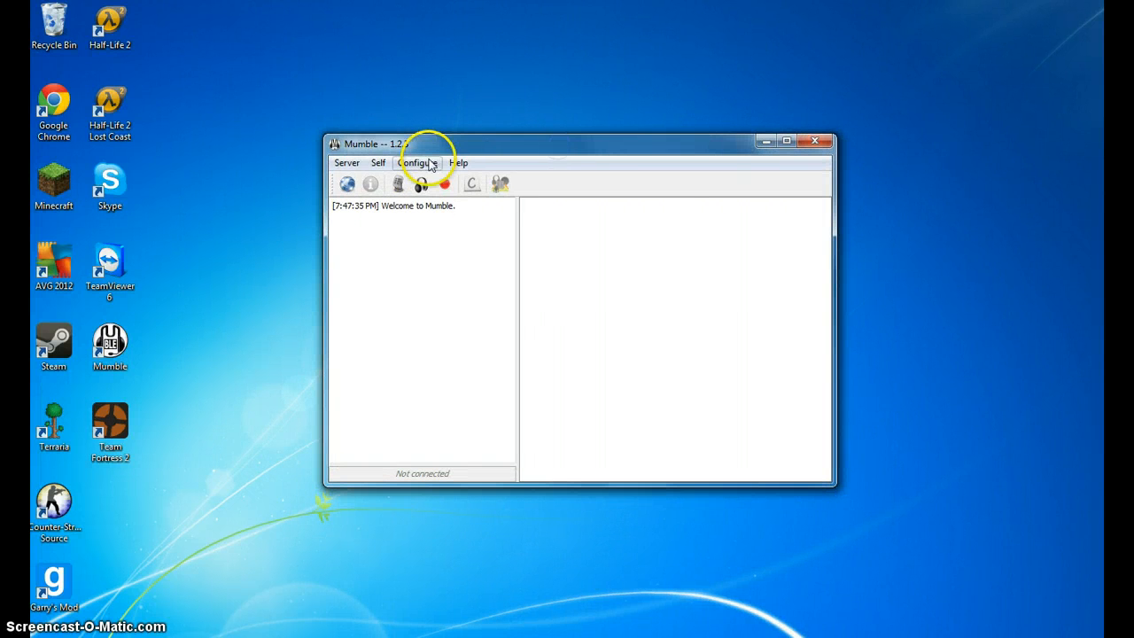
- Show the Server > Connect list and select the My Mumble favourite server
click(347, 163)
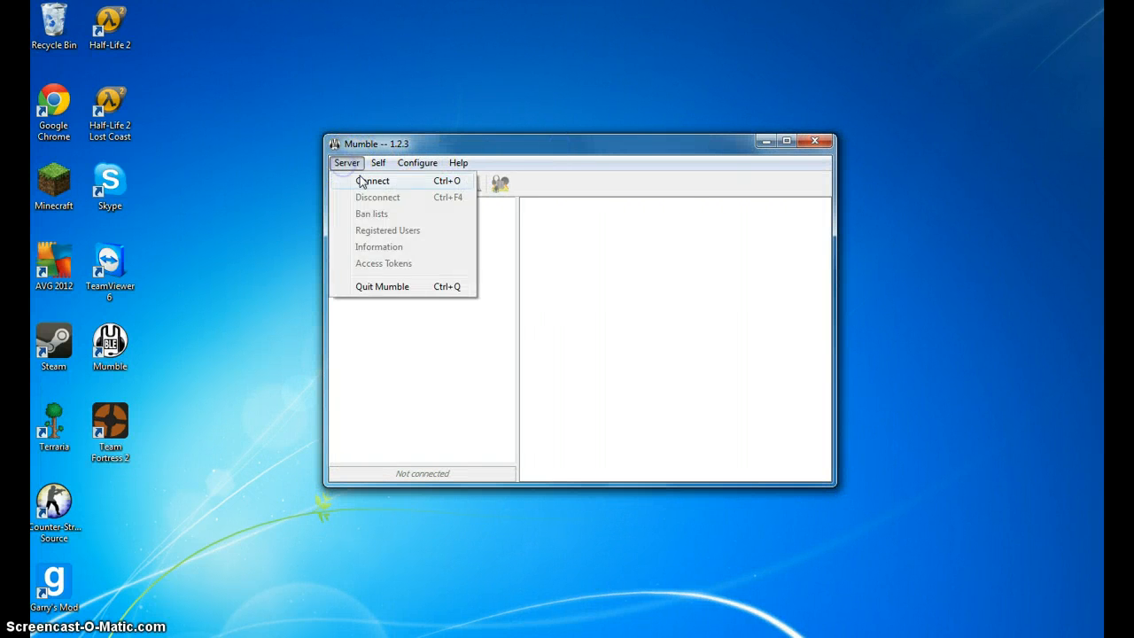
click(372, 180)
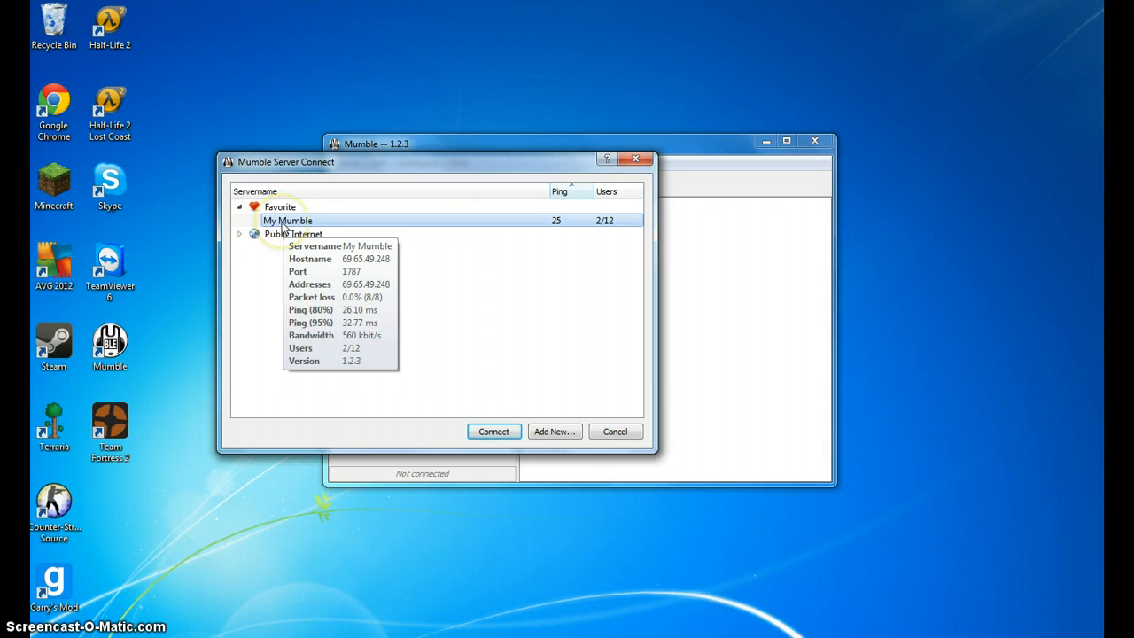
click(552, 433)
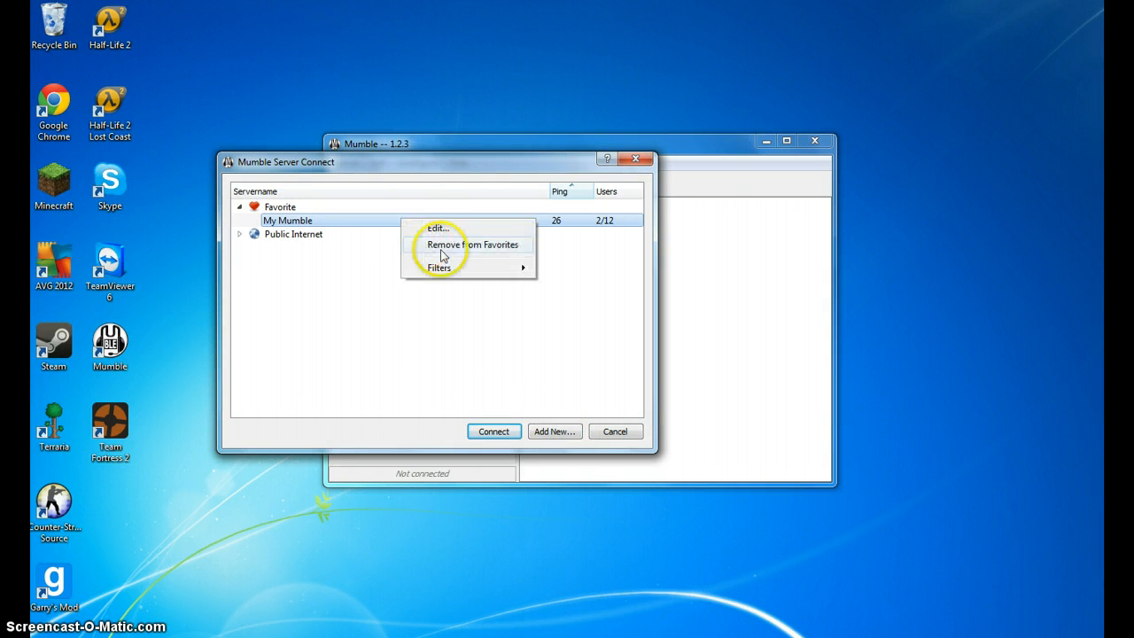
click(436, 227)
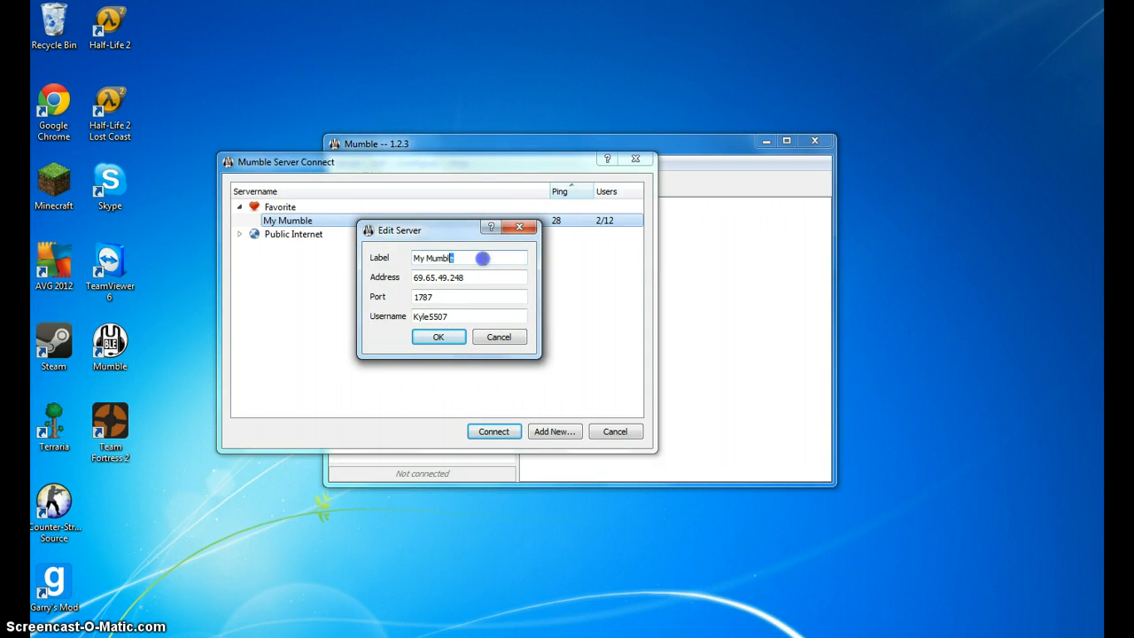
mouse_move(535, 266)
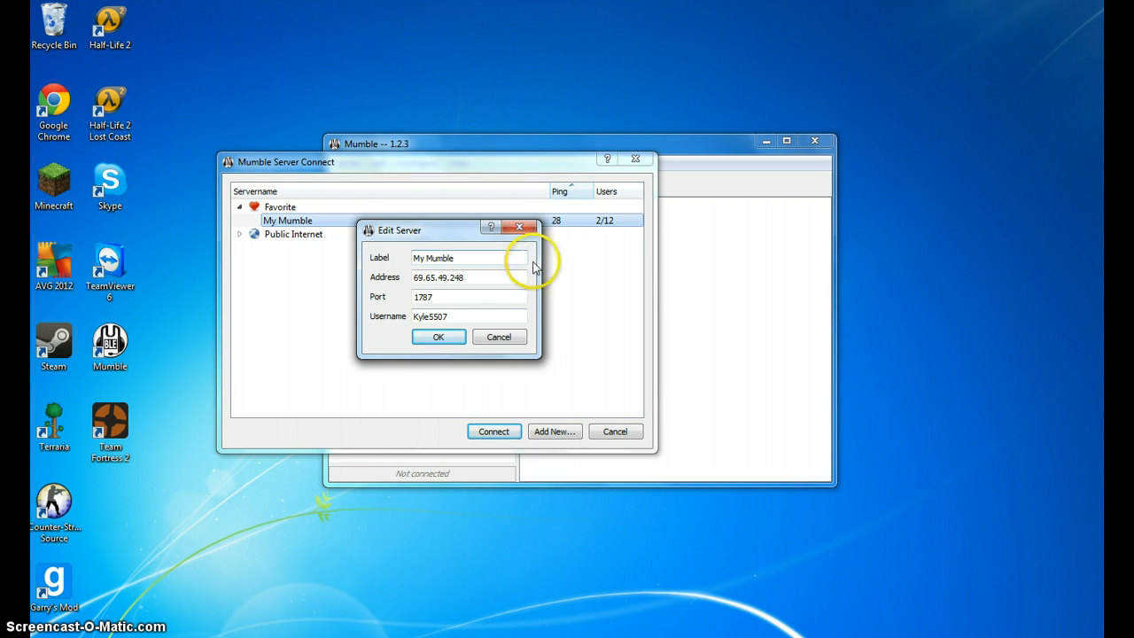
mouse_move(503, 257)
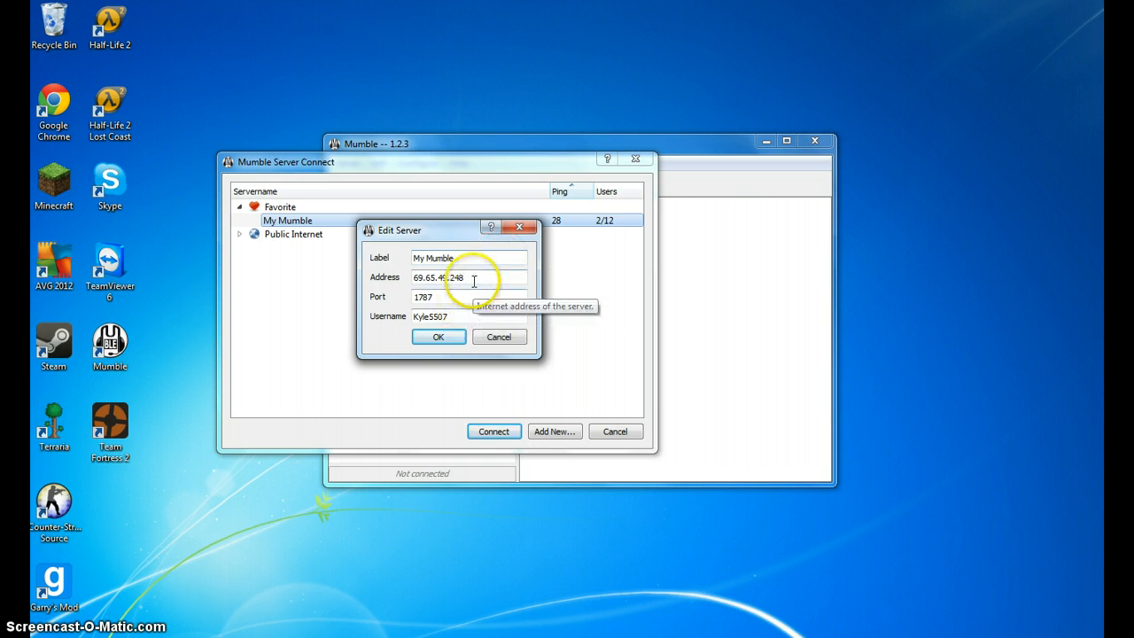
mouse_move(452, 310)
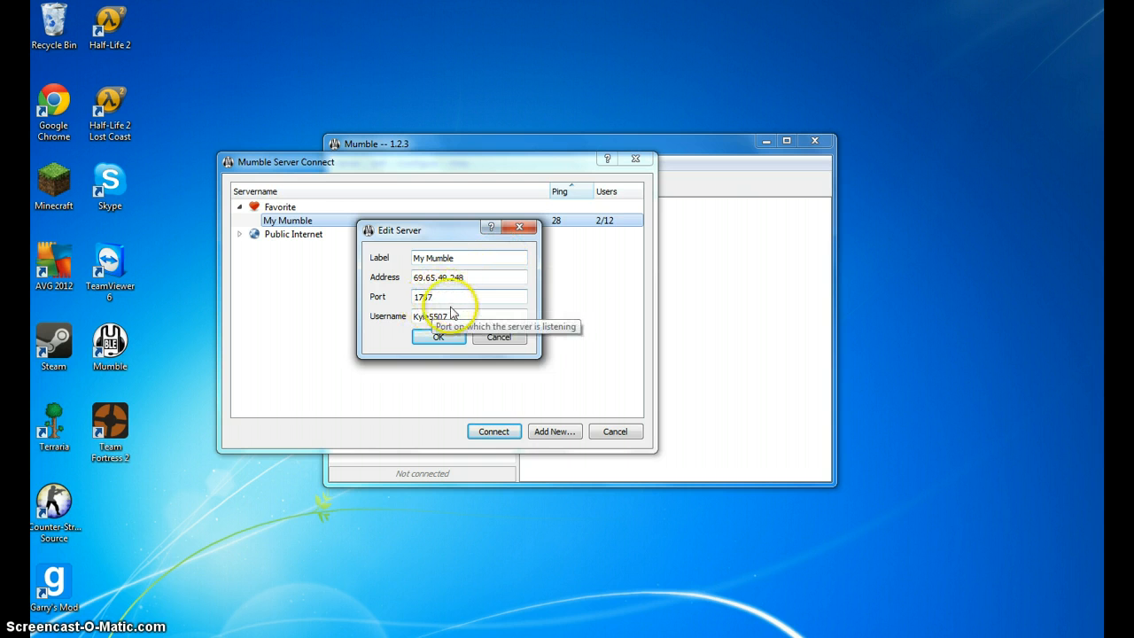
mouse_move(425, 315)
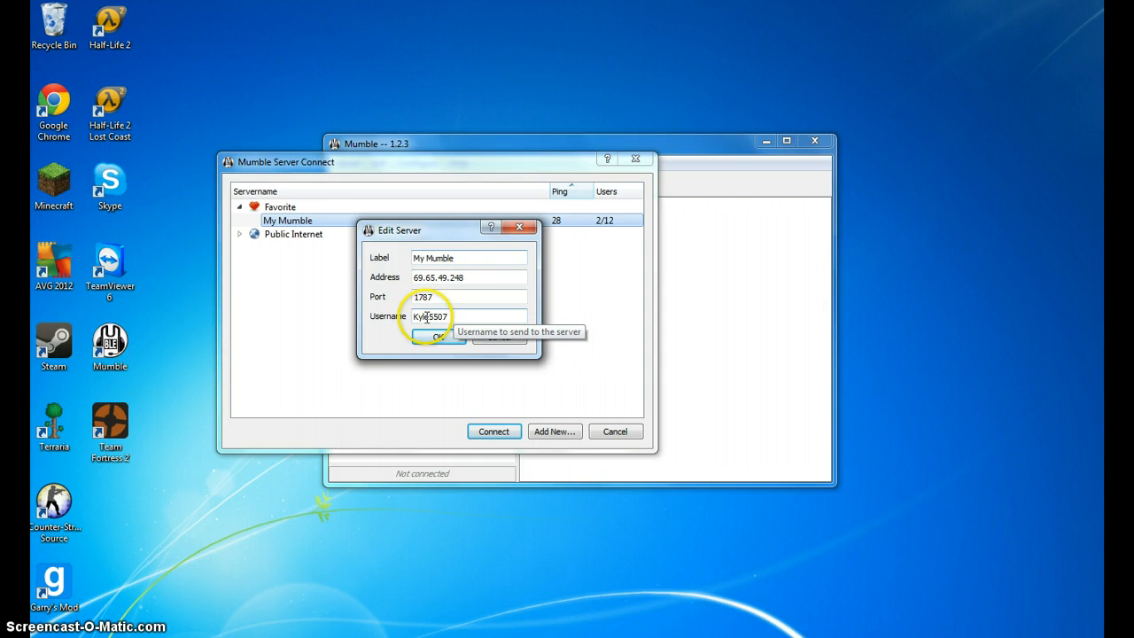
click(436, 335)
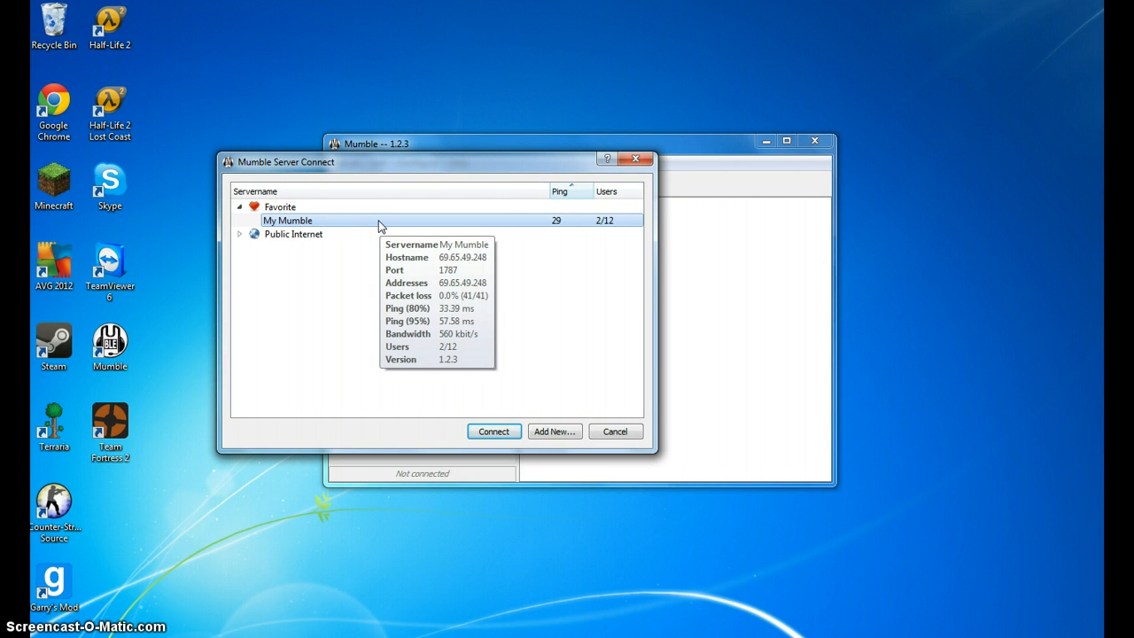
click(493, 432)
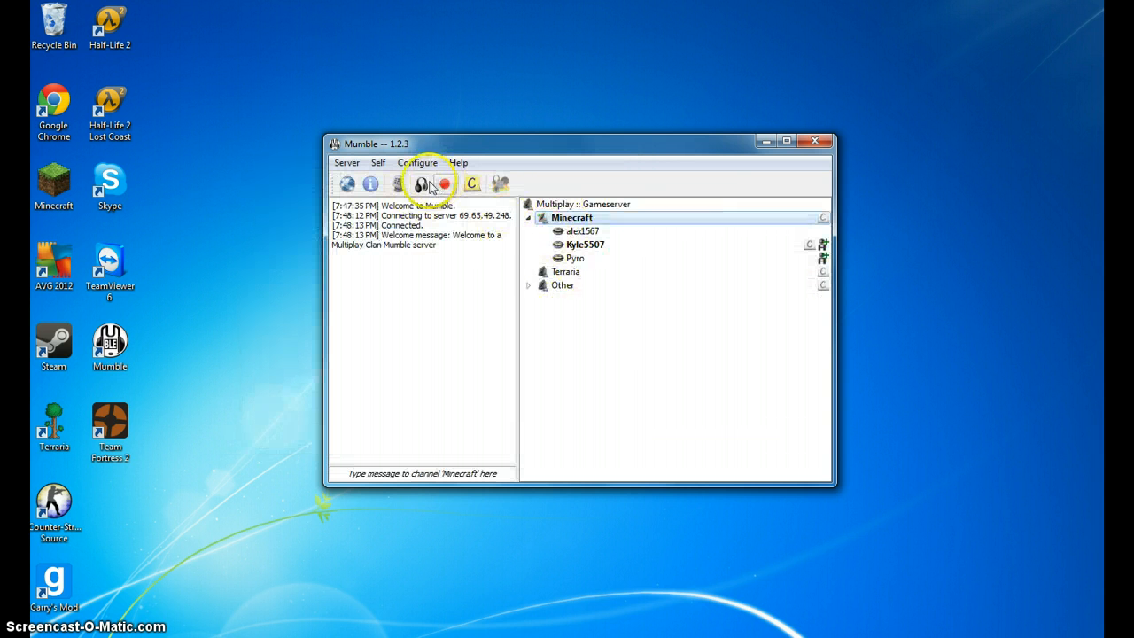
click(420, 183)
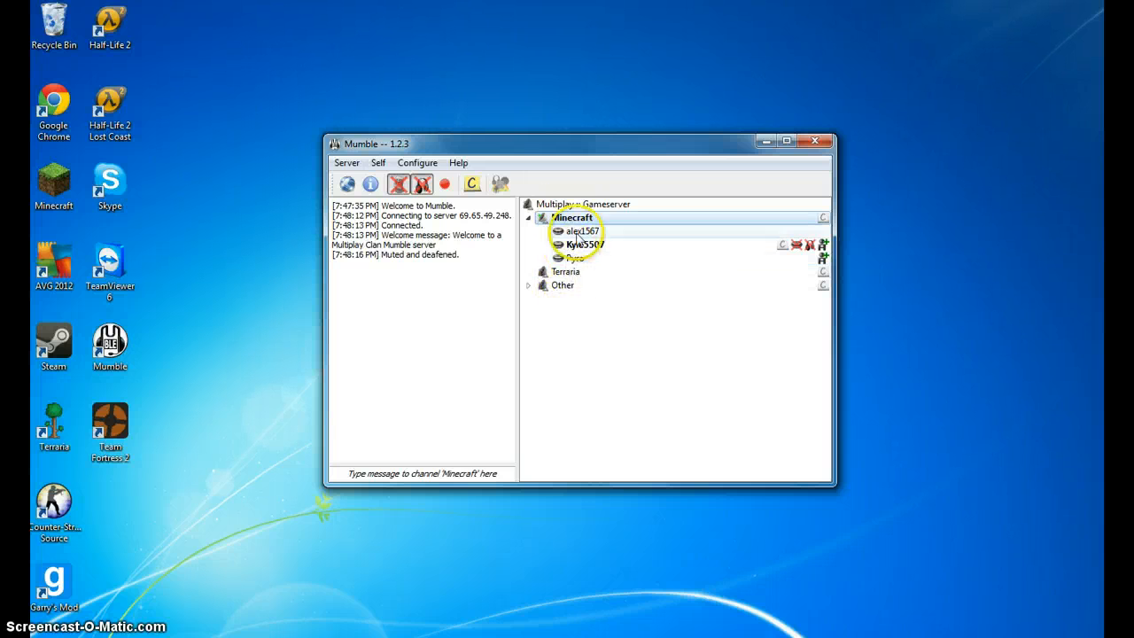
click(528, 283)
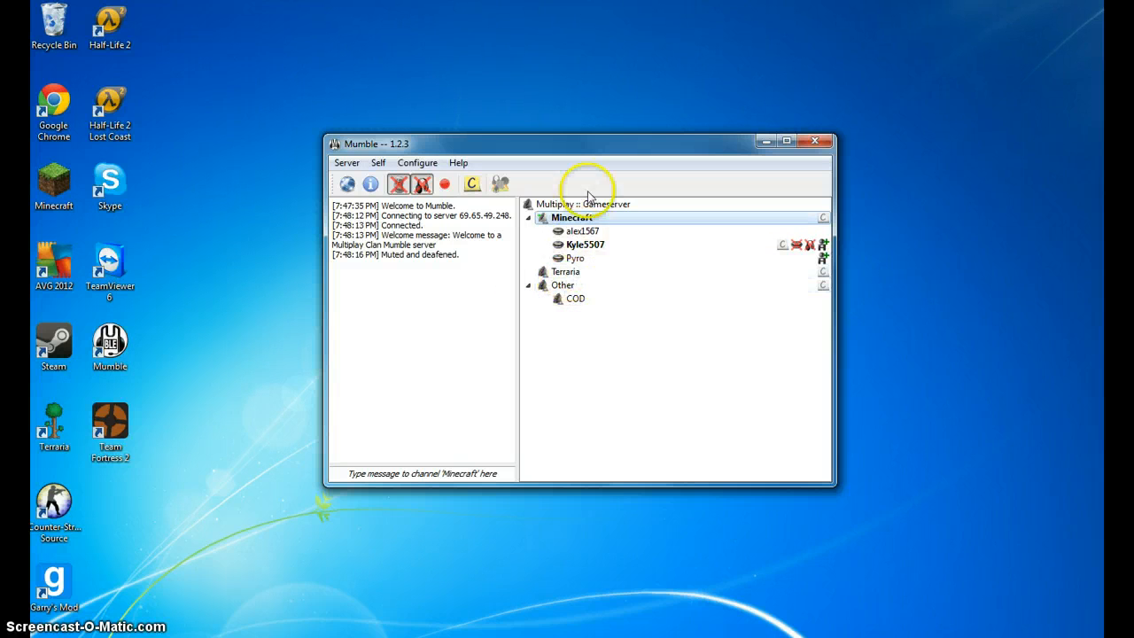
click(528, 284)
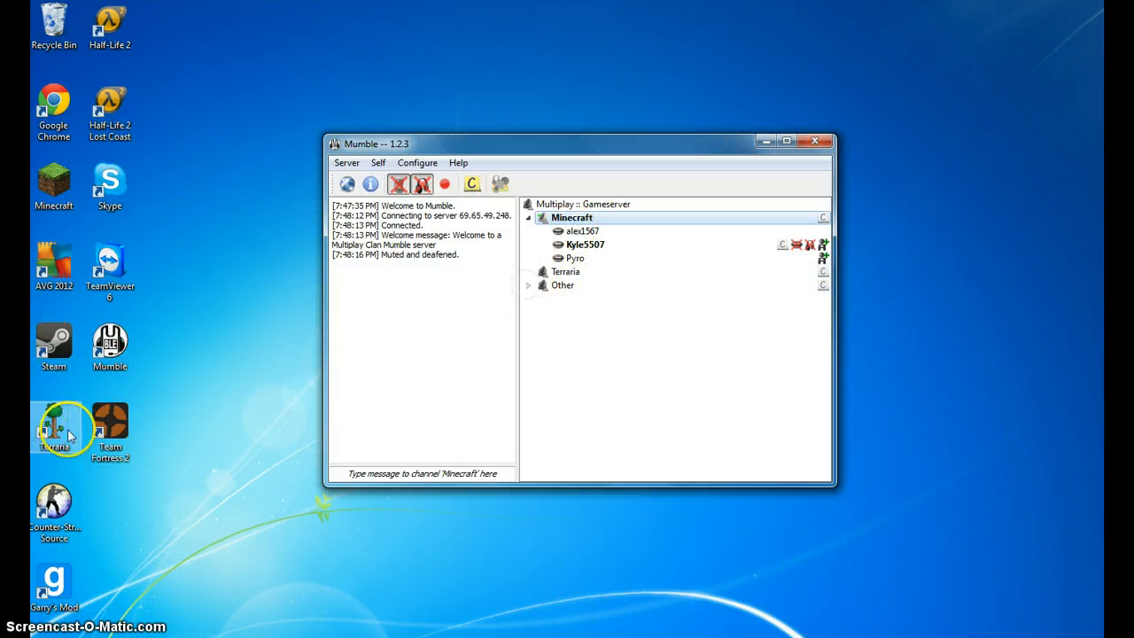
mouse_move(305, 457)
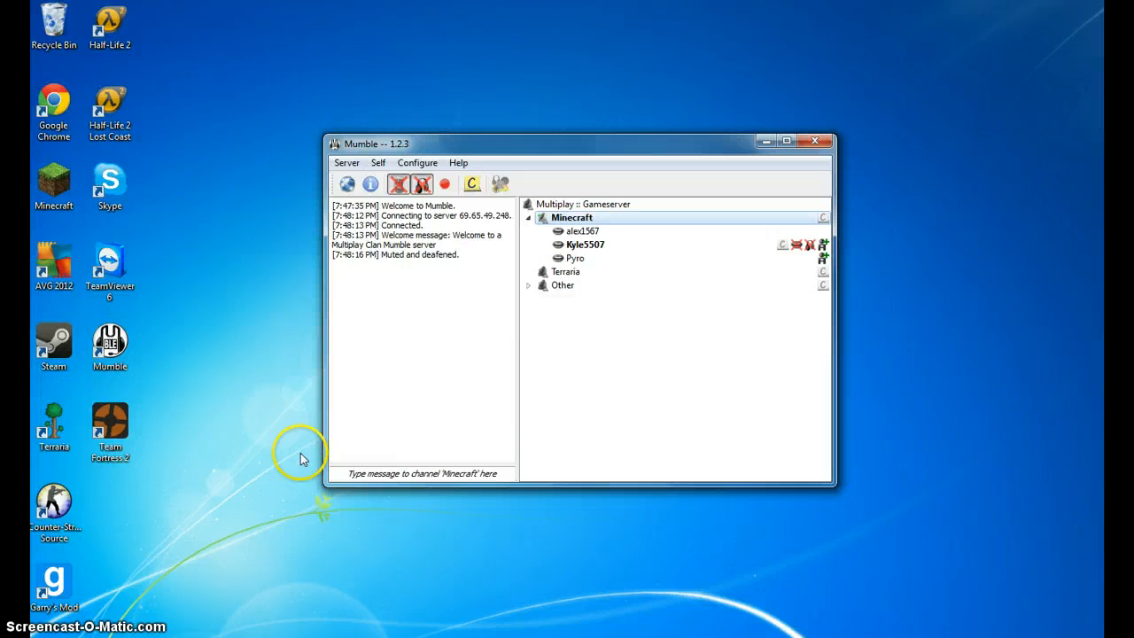
mouse_move(362, 188)
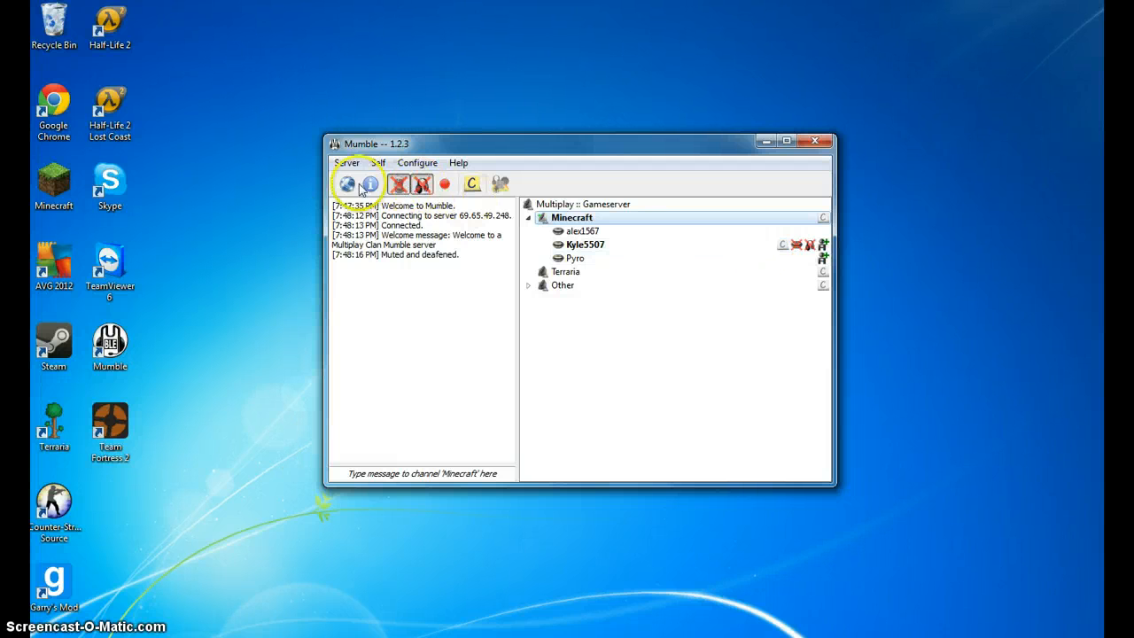
mouse_move(535, 235)
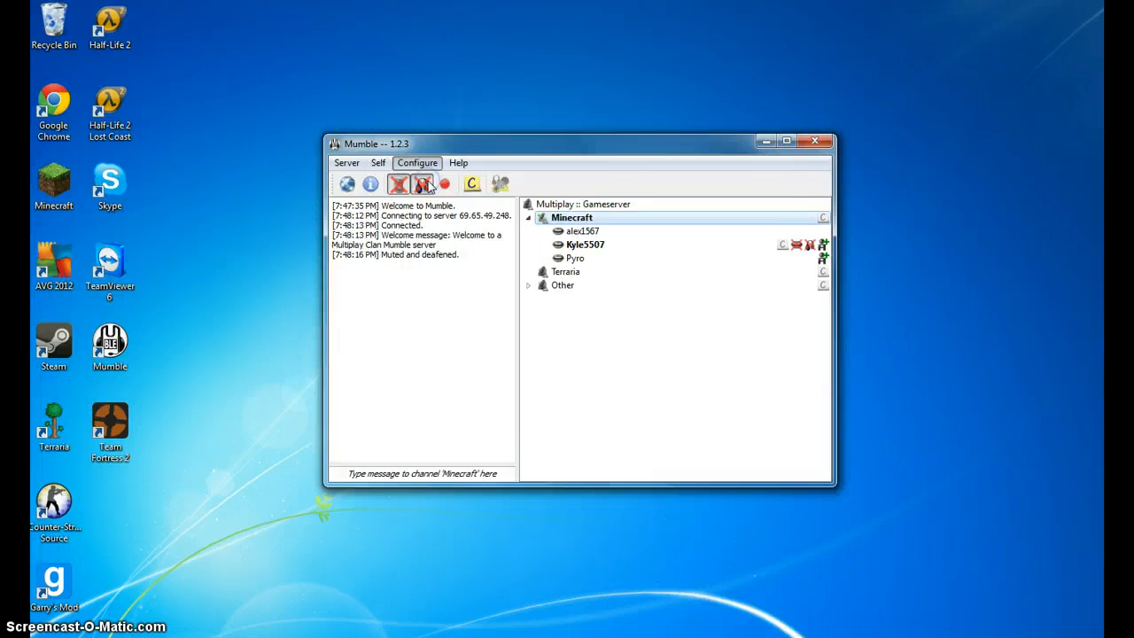
- Bring up the Mumble settings window on the Audio Input page
click(416, 163)
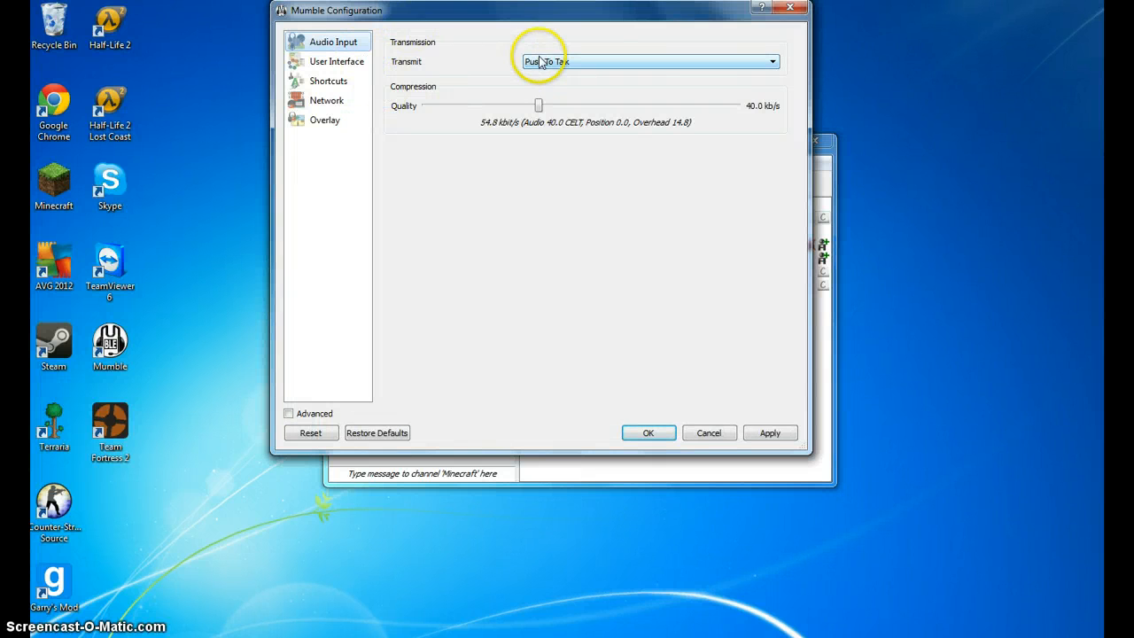
mouse_move(558, 67)
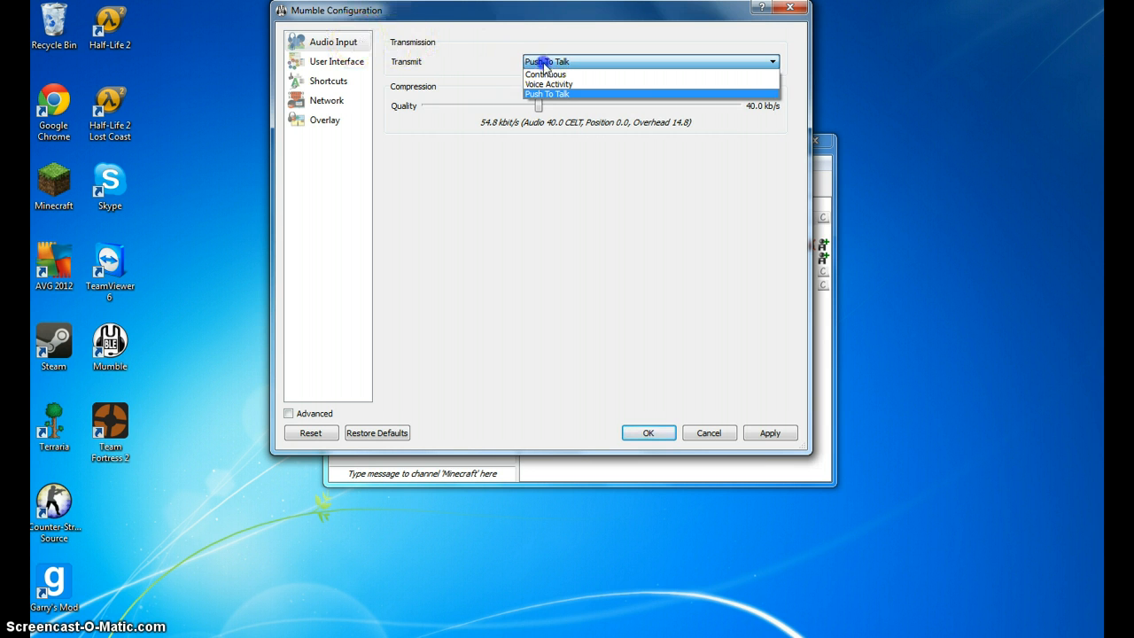
- Add a Push-to-Talk shortcut entry on the Shortcuts page and capture Ctrl as its key
click(327, 81)
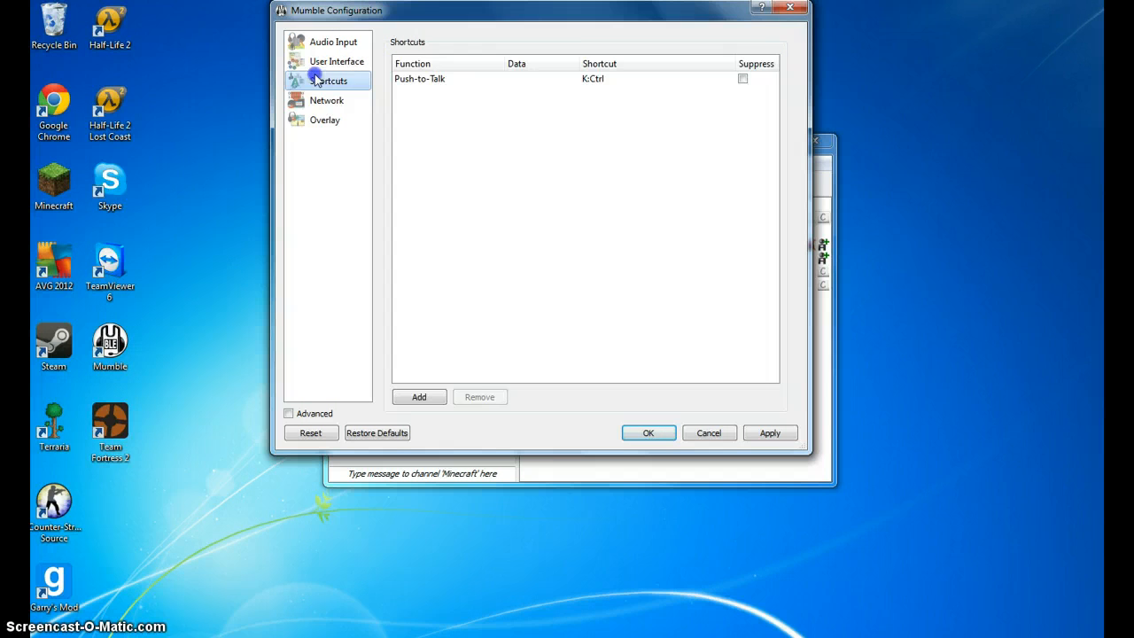
mouse_move(422, 85)
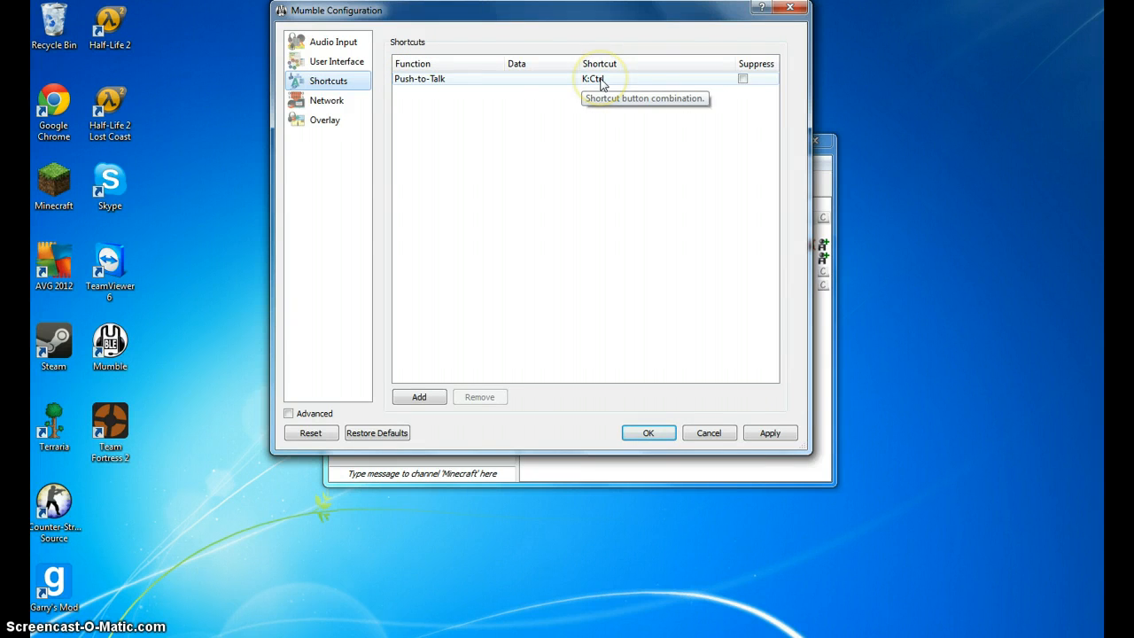
mouse_move(429, 192)
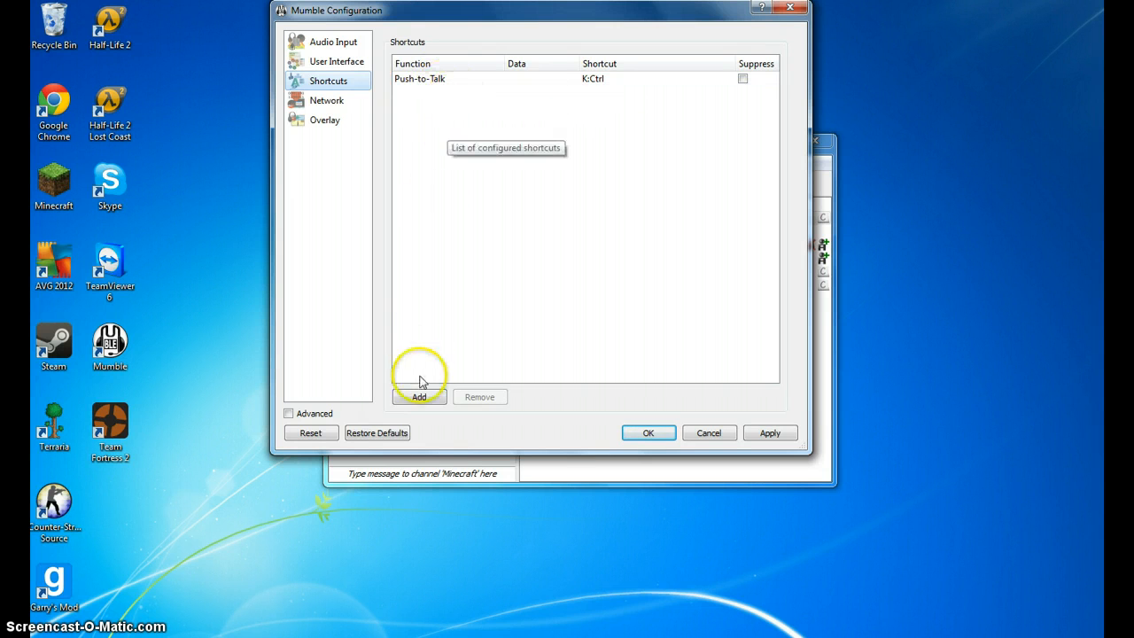
click(418, 396)
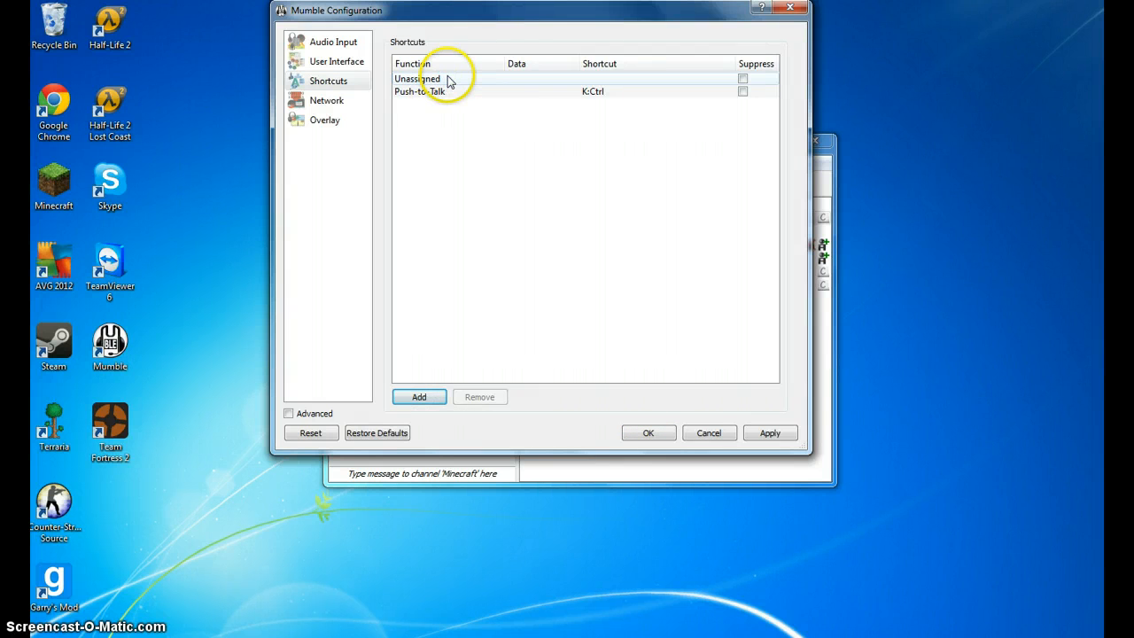
click(447, 80)
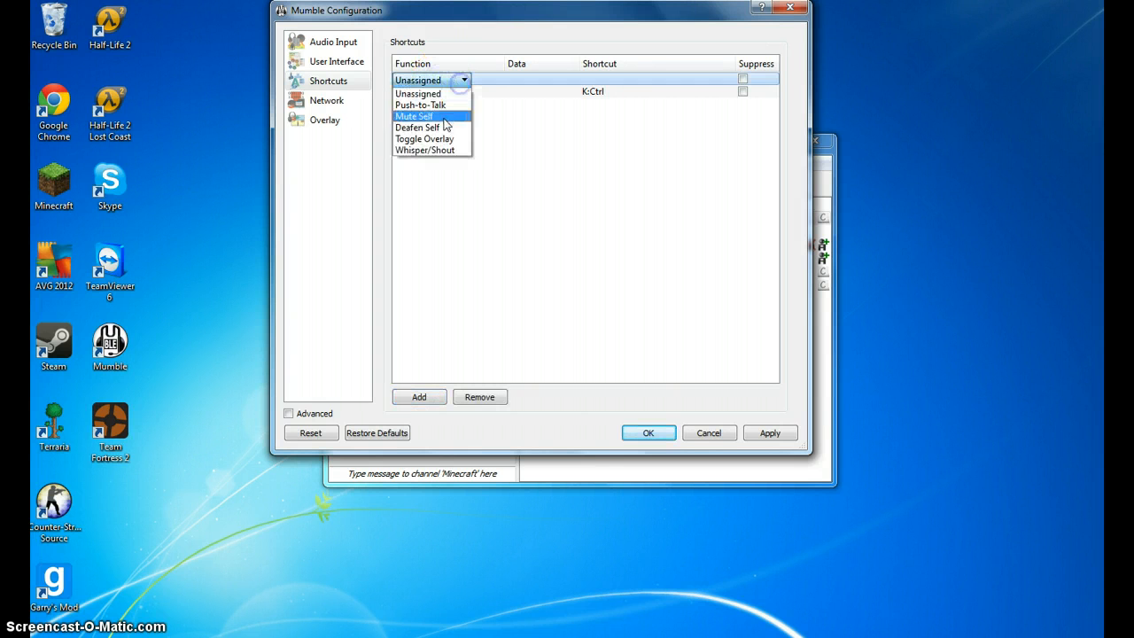
click(420, 104)
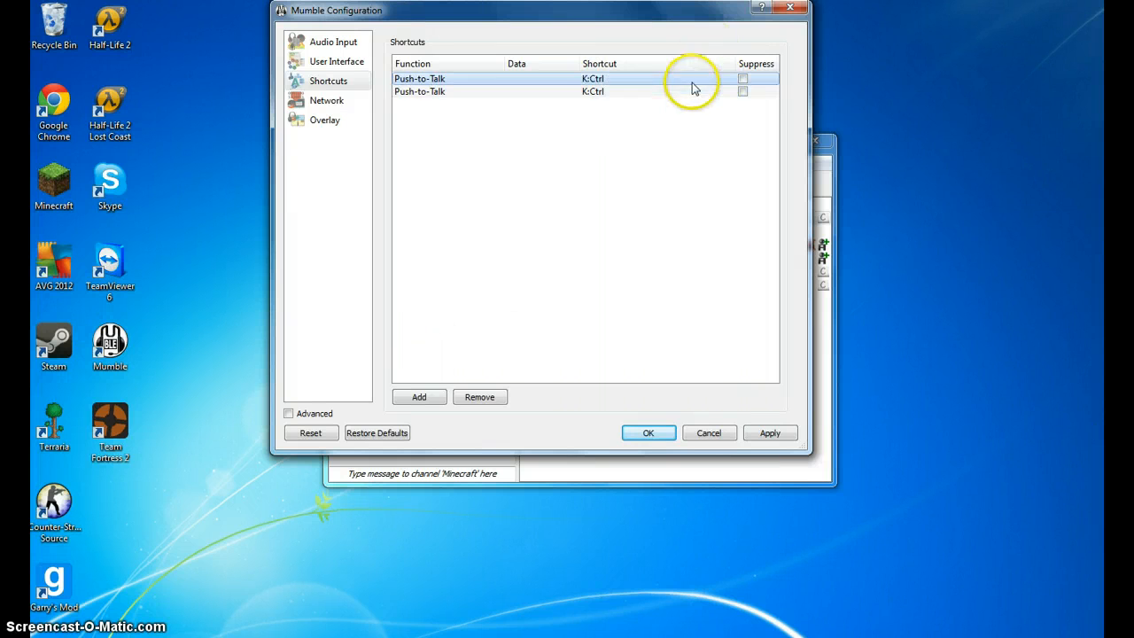
mouse_move(434, 367)
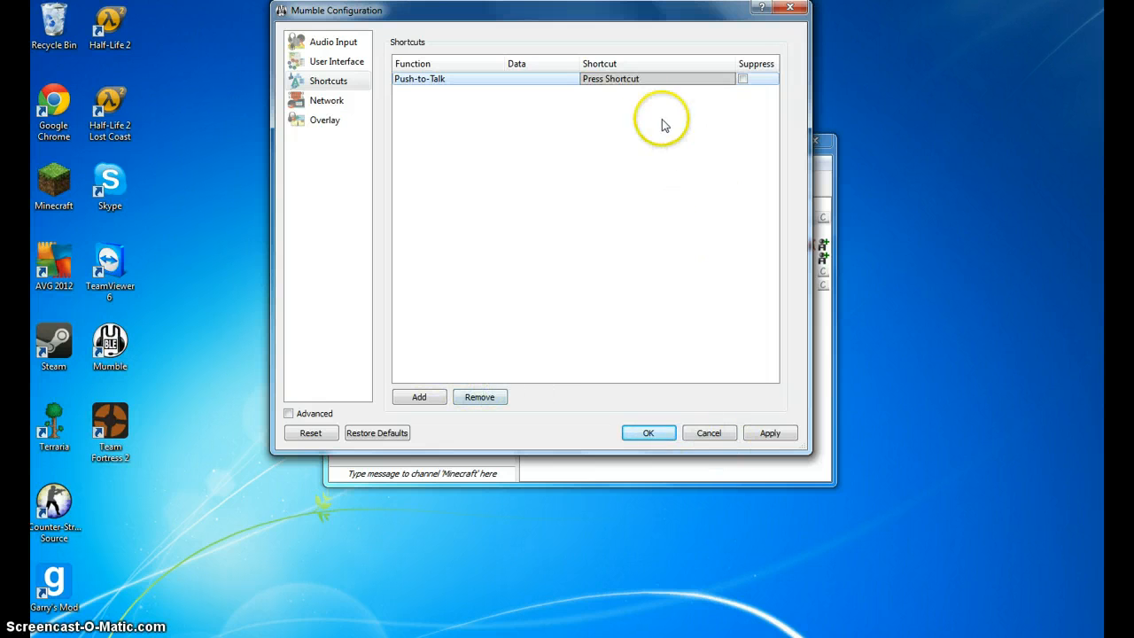
click(657, 78)
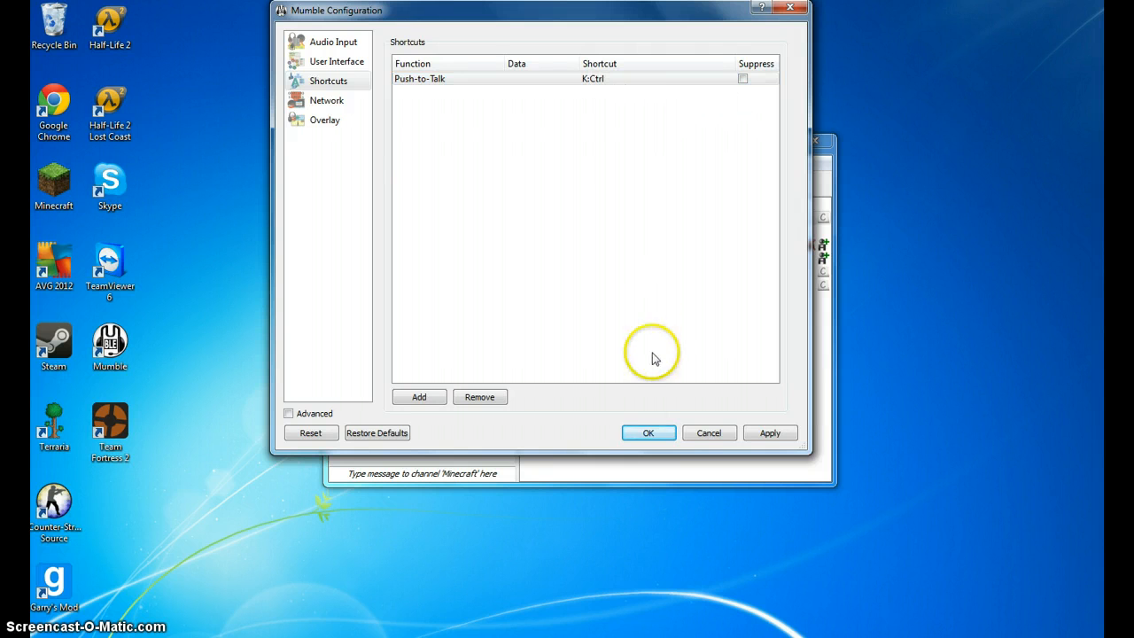
- Confirm the settings with OK and dismiss a user's context menu back in the channel list
click(648, 432)
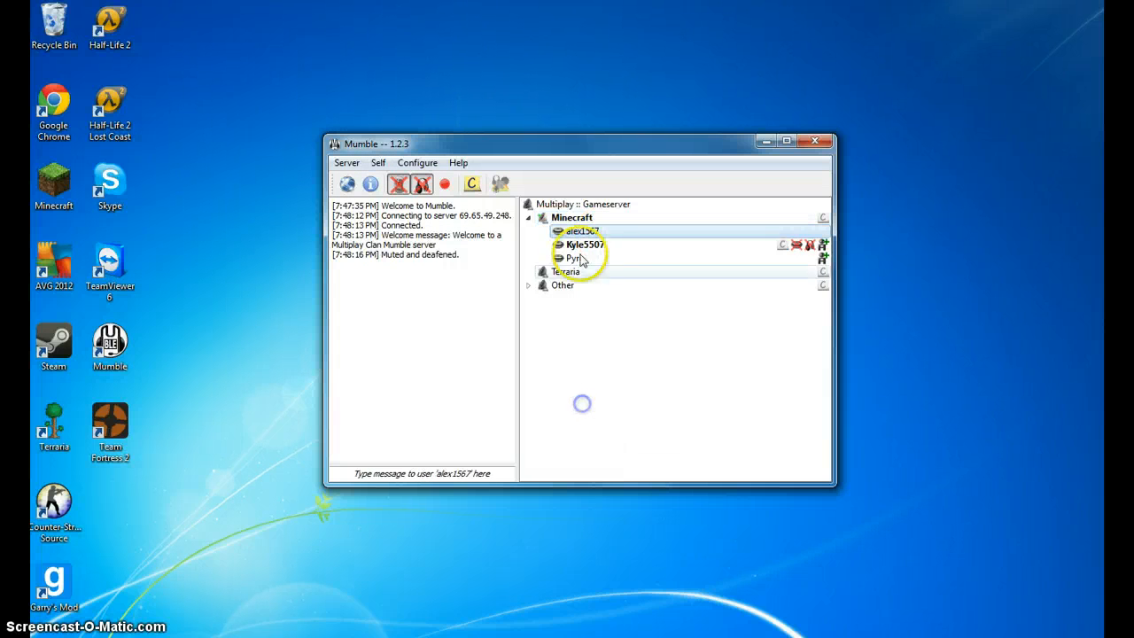
right_click(581, 245)
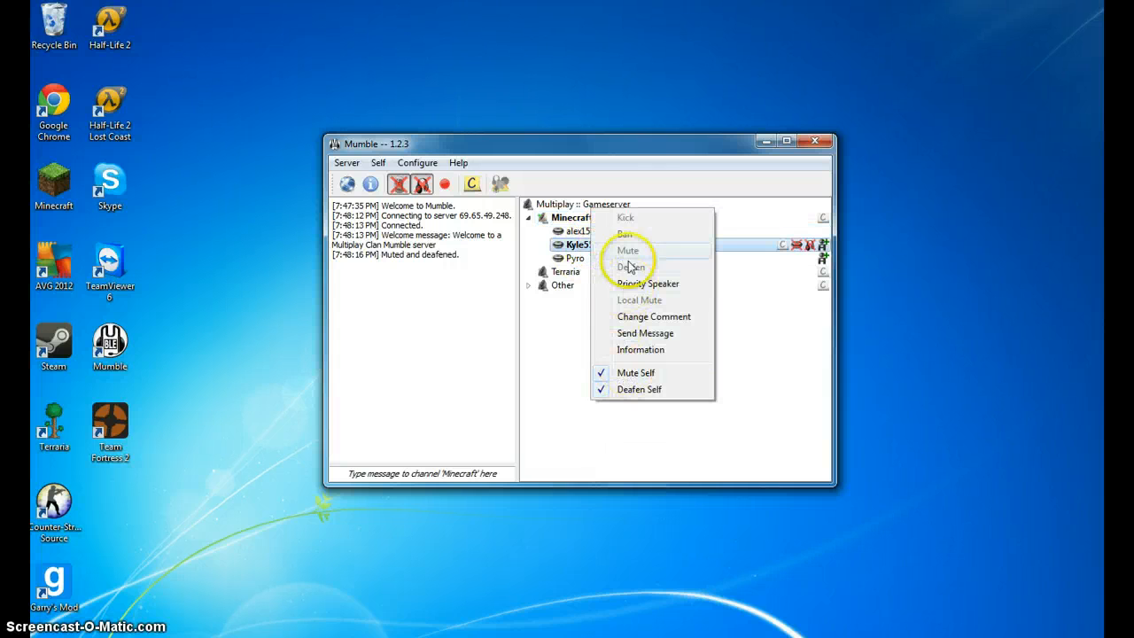
click(630, 266)
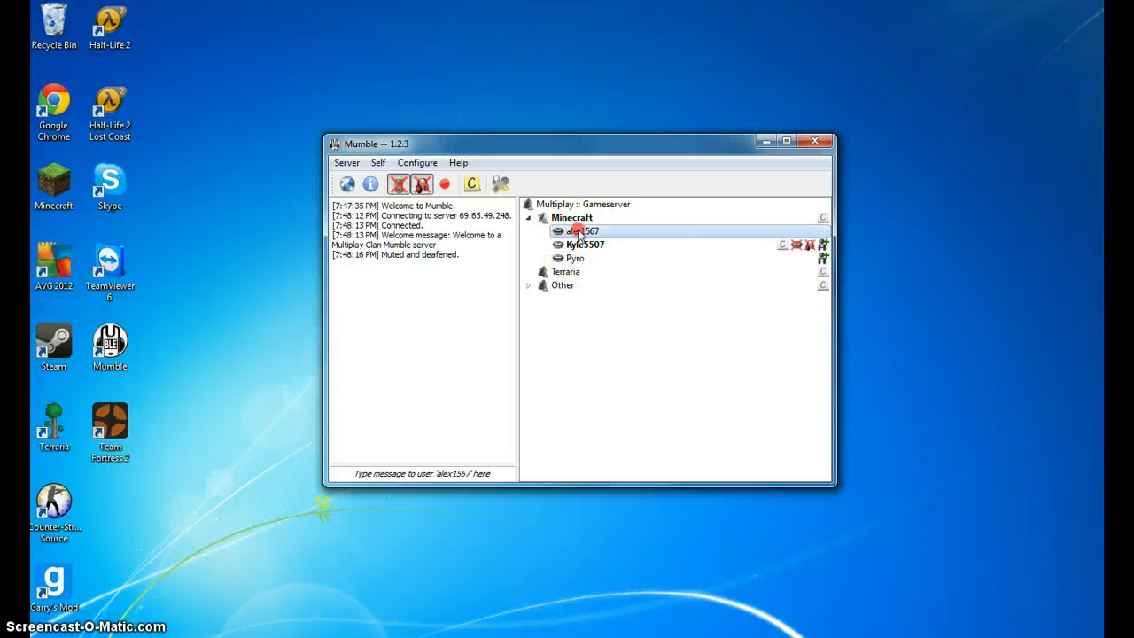
- Register your own username on the server via the user menu and confirm with Yes
right_click(582, 230)
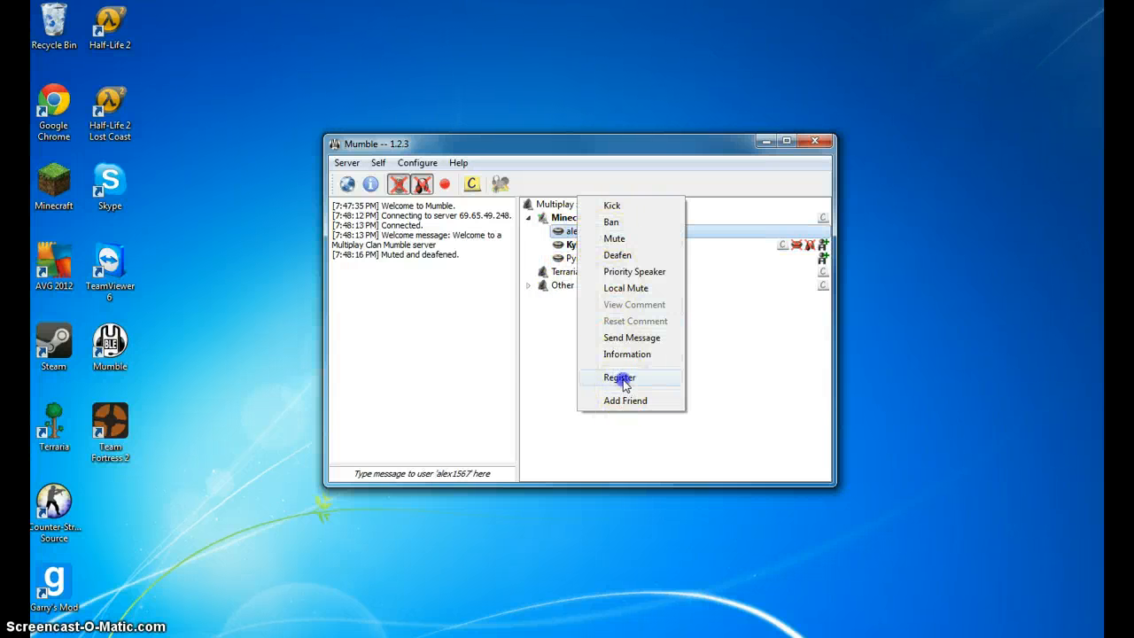
click(619, 378)
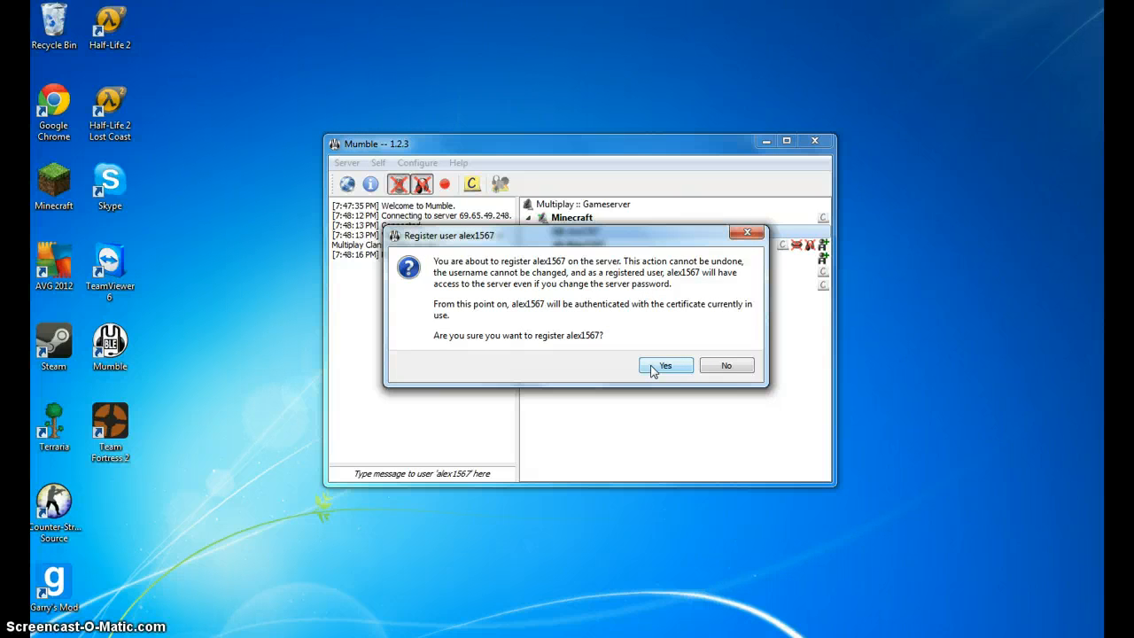
click(666, 365)
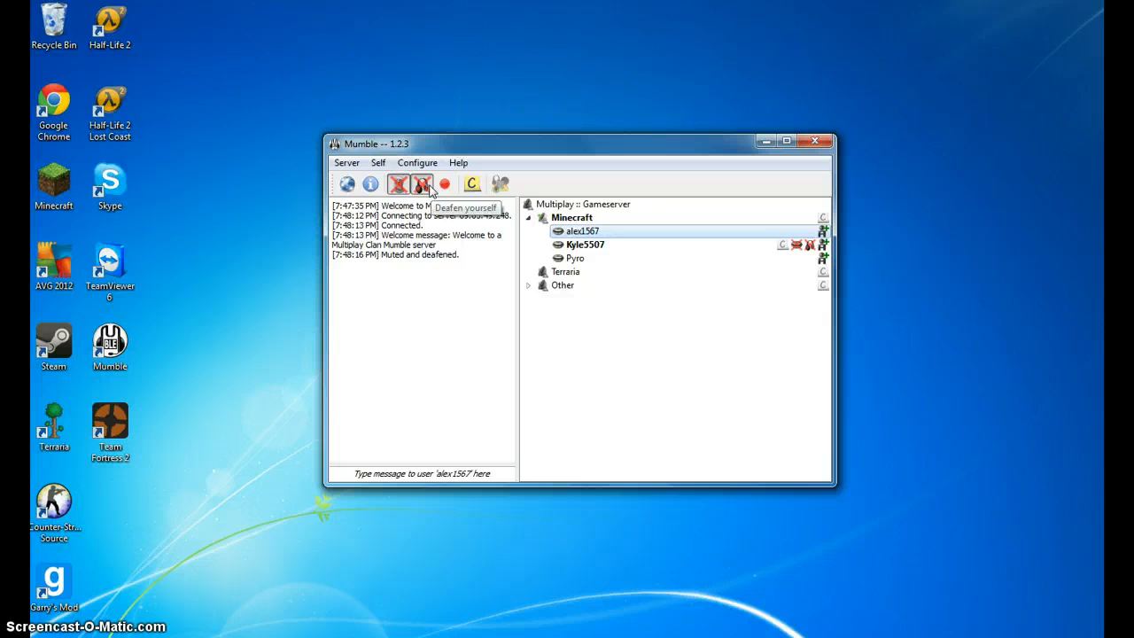
click(422, 185)
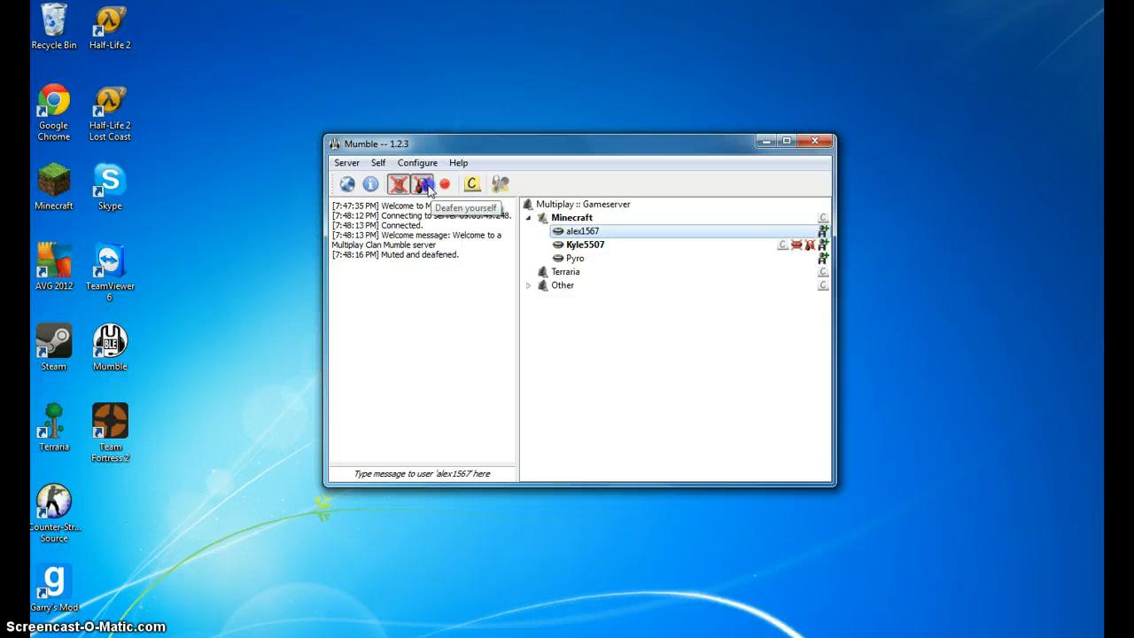
click(398, 183)
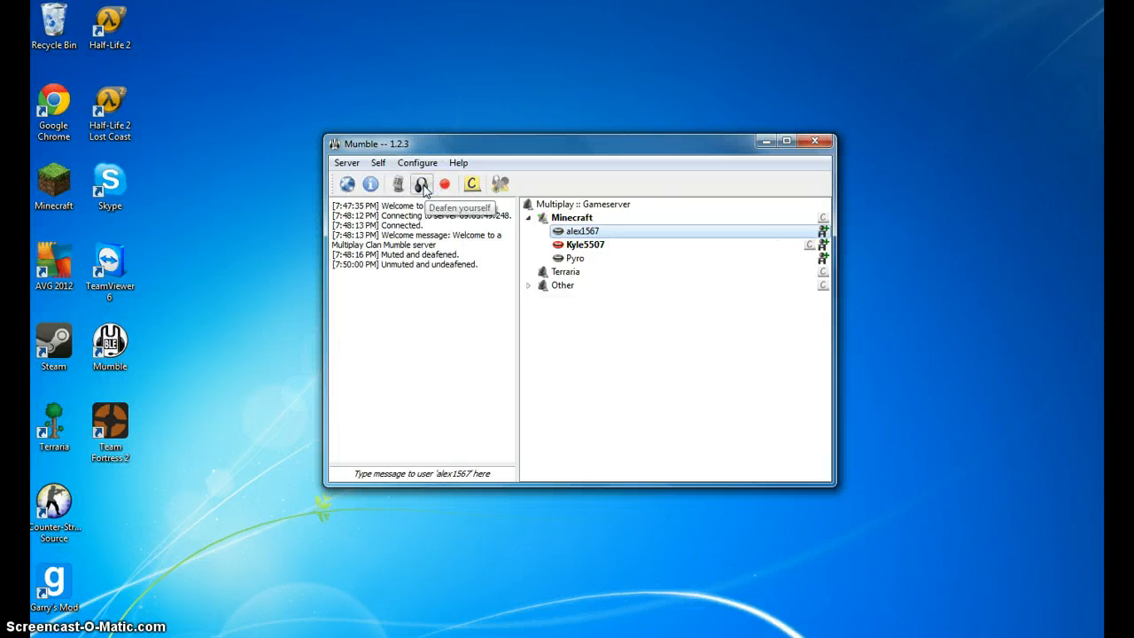
click(421, 182)
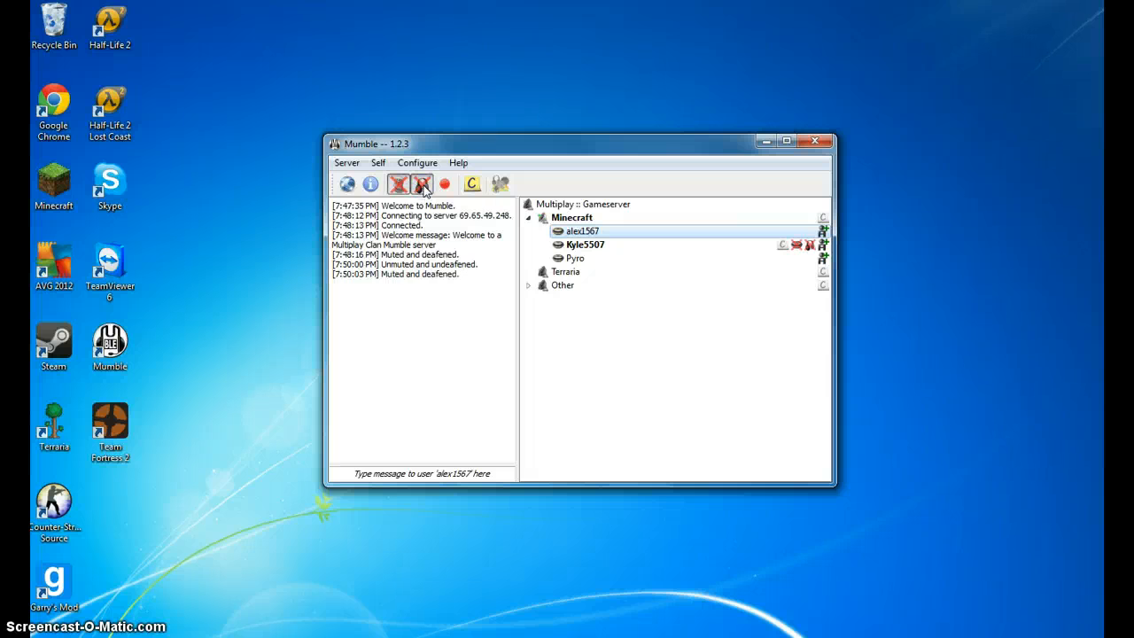
click(422, 182)
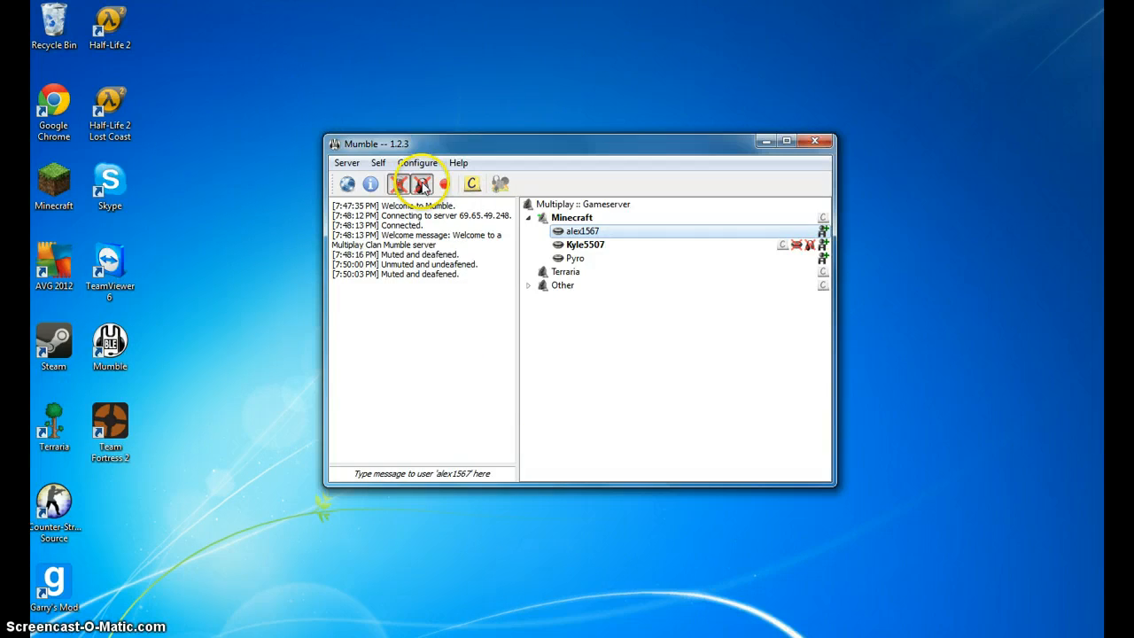
click(422, 182)
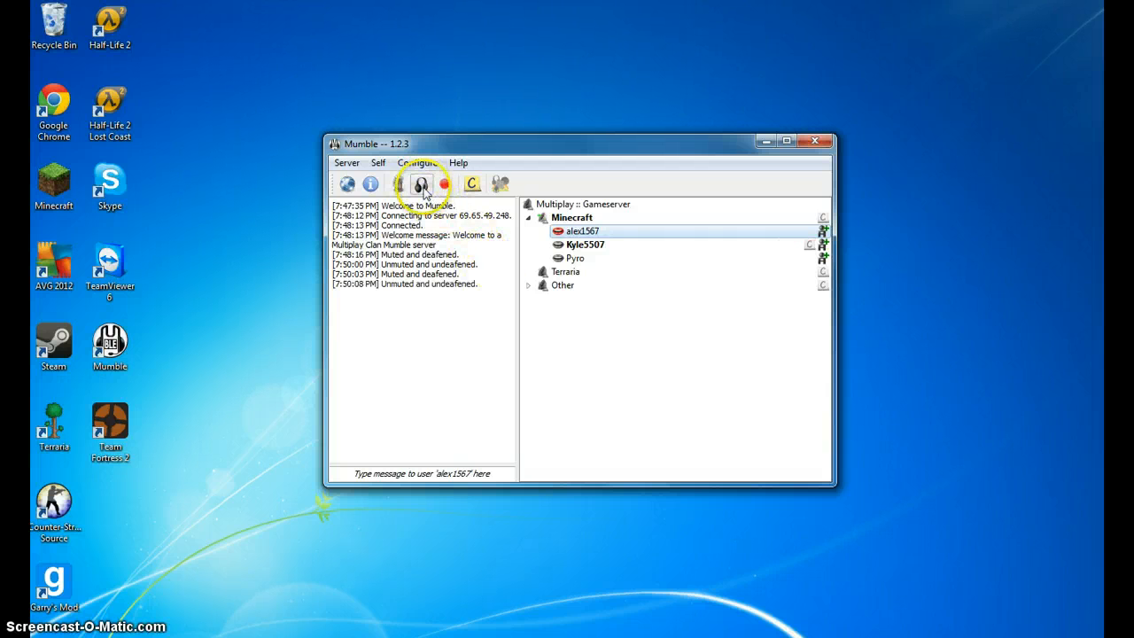
mouse_move(422, 182)
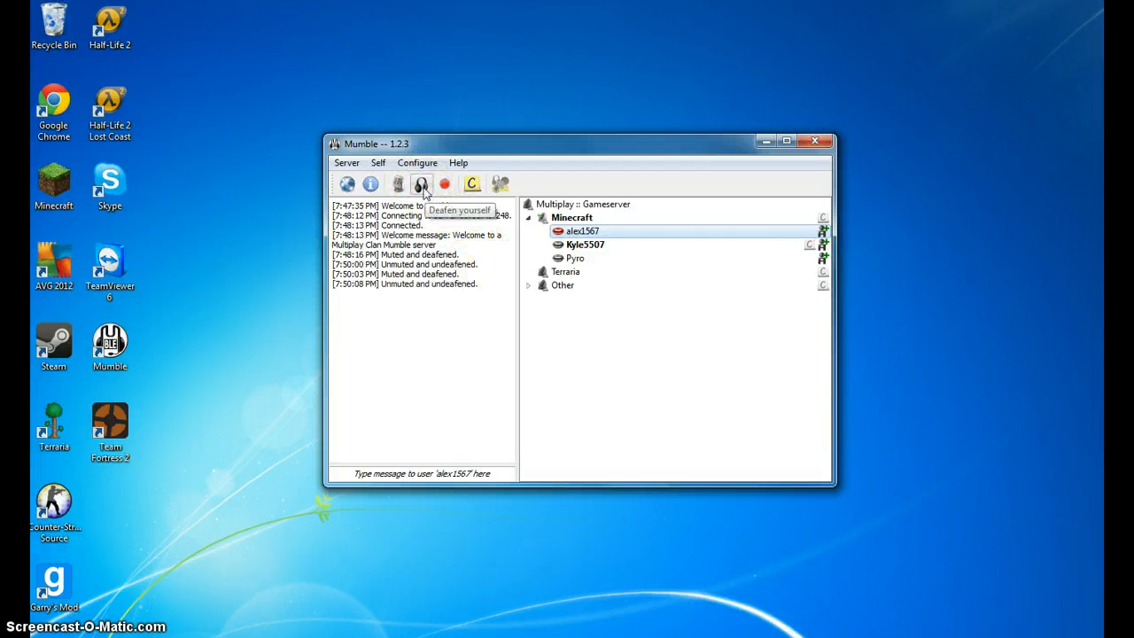
click(422, 184)
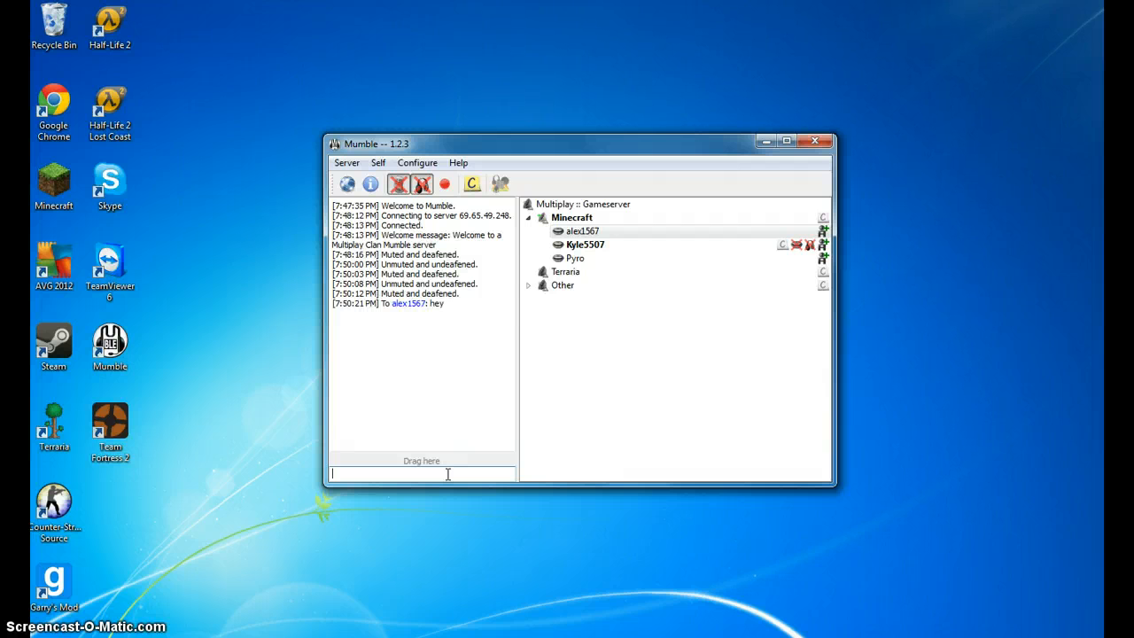
- Select the Minecraft channel for the next 'hey', then expand and collapse the Other channel
click(570, 216)
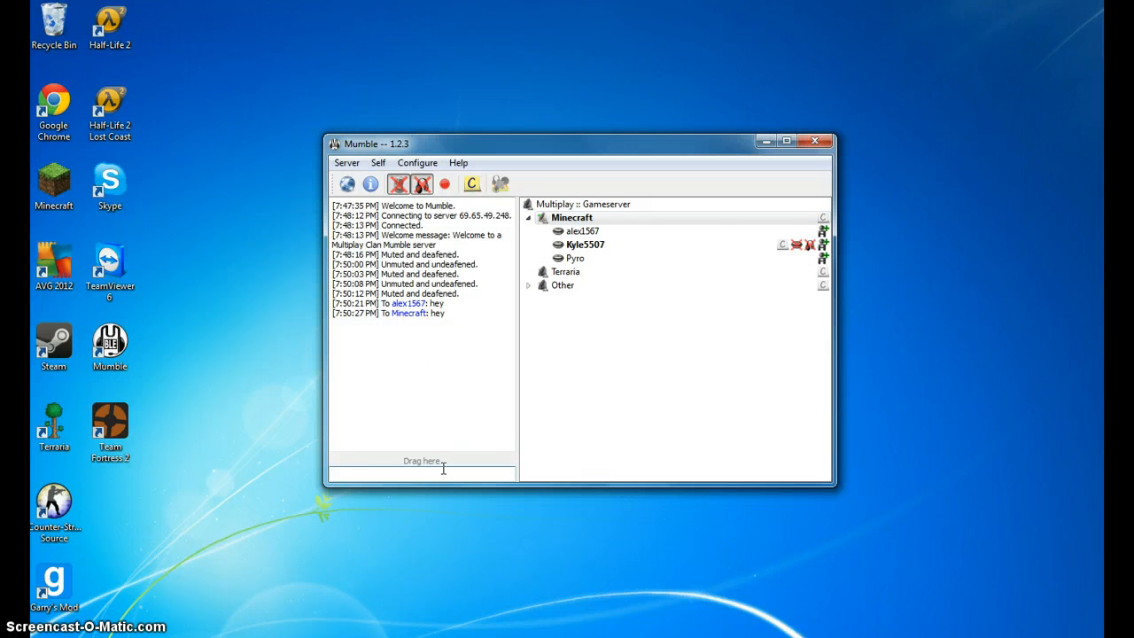
click(565, 273)
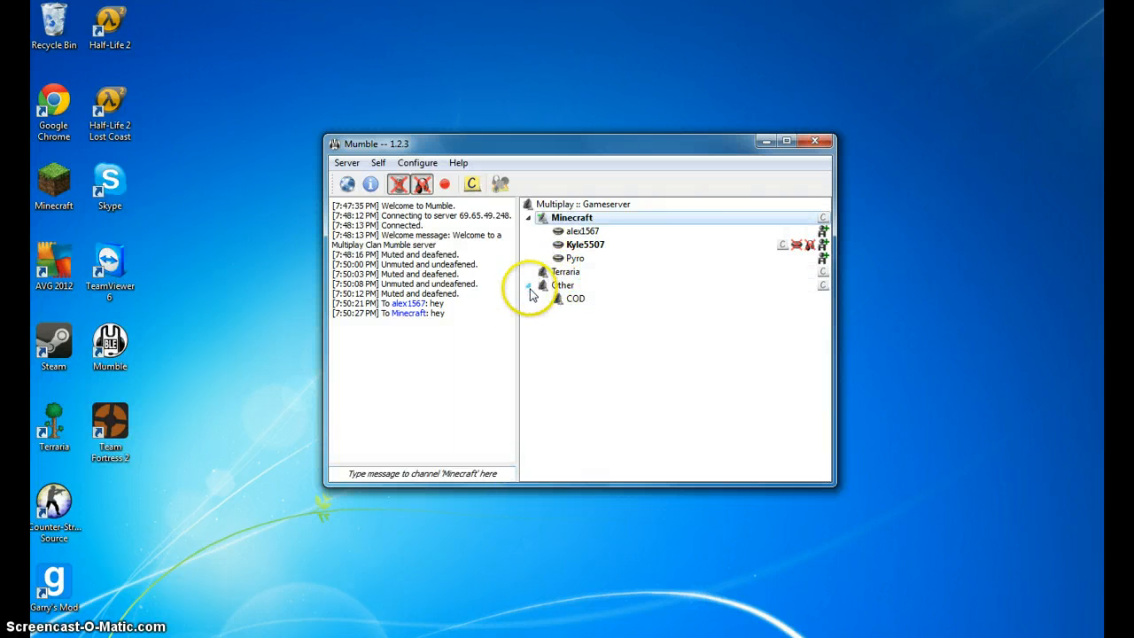
click(528, 283)
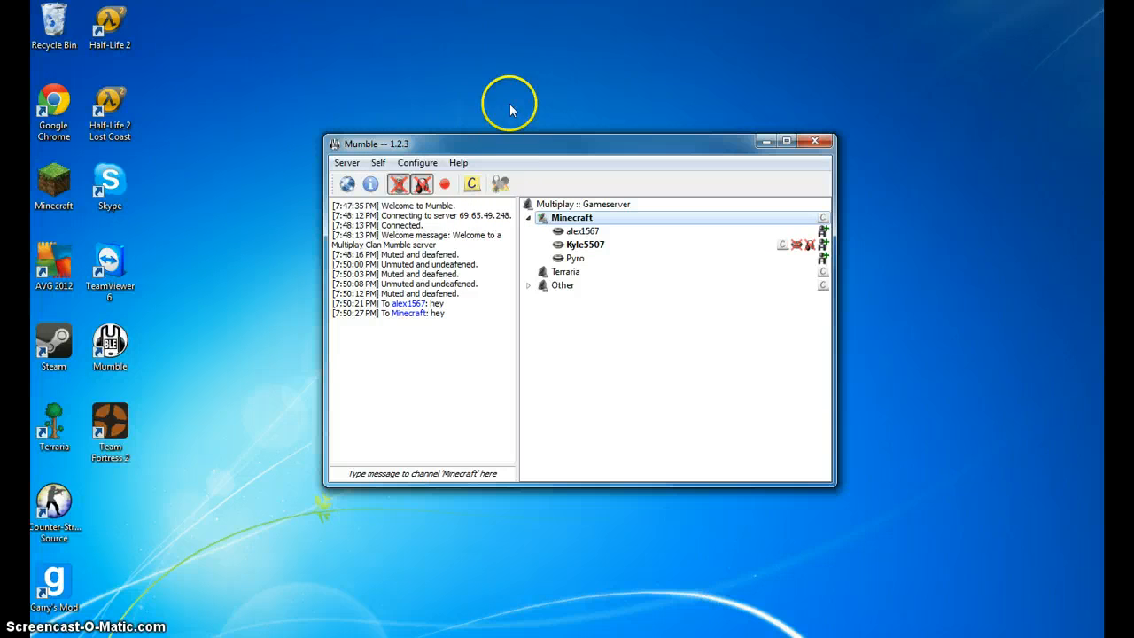
mouse_move(404, 143)
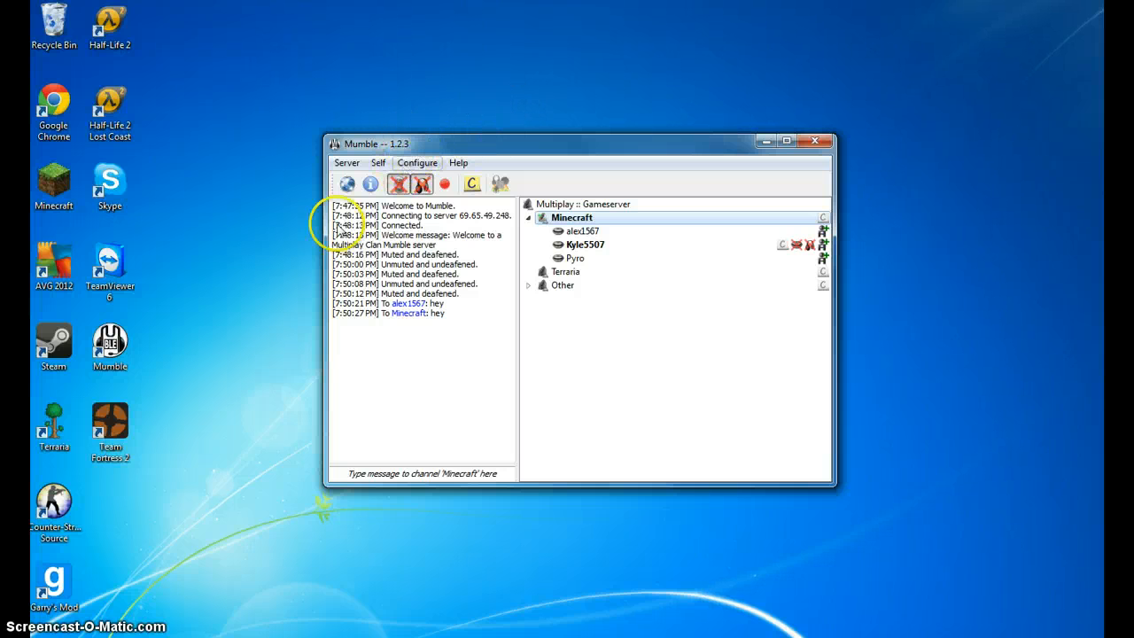
mouse_move(231, 301)
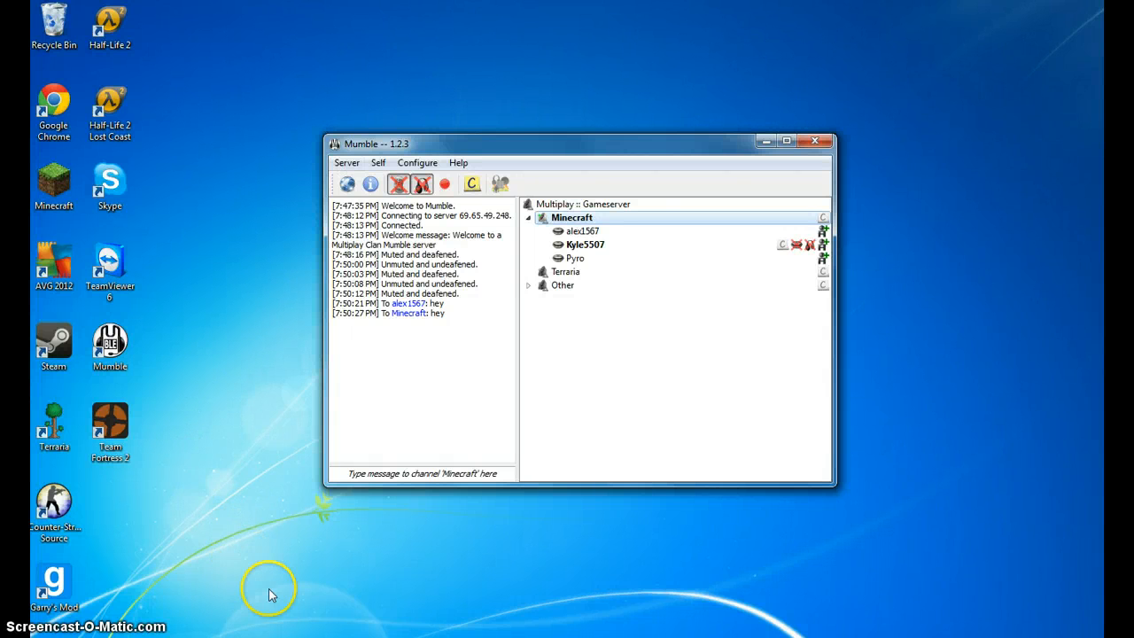
mouse_move(524, 149)
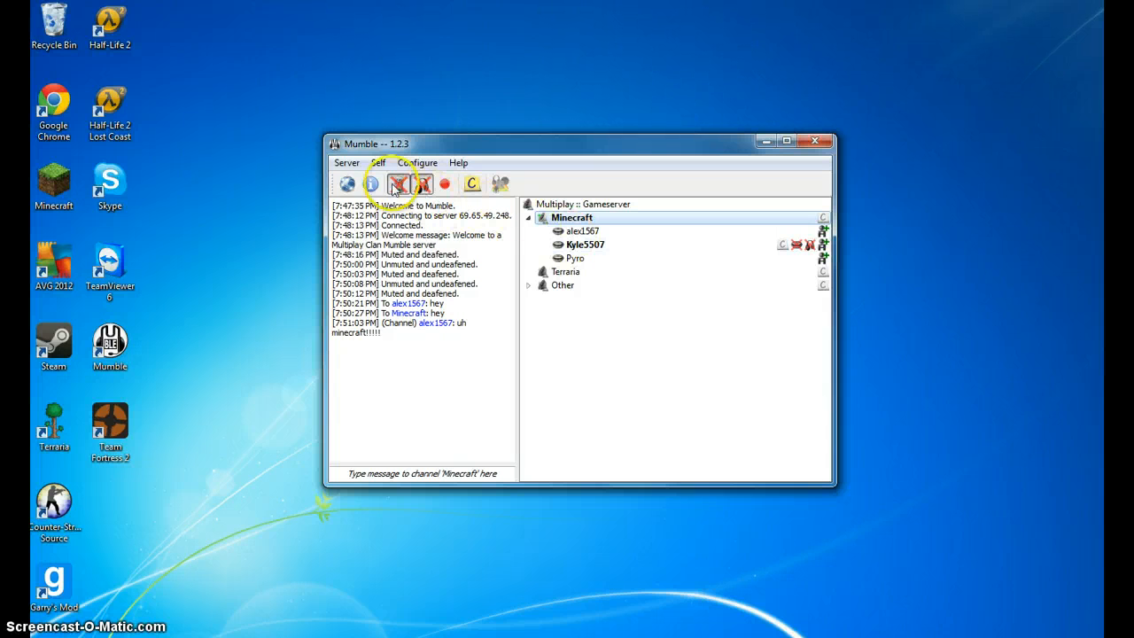
- Focus the Minecraft channel chat to post another message
click(397, 182)
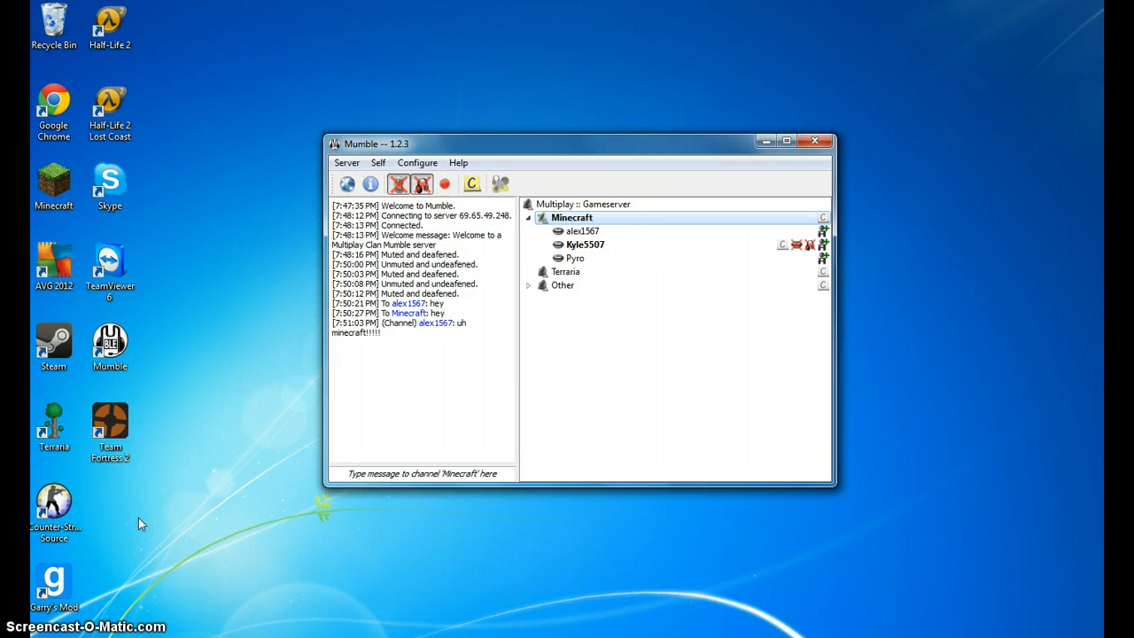